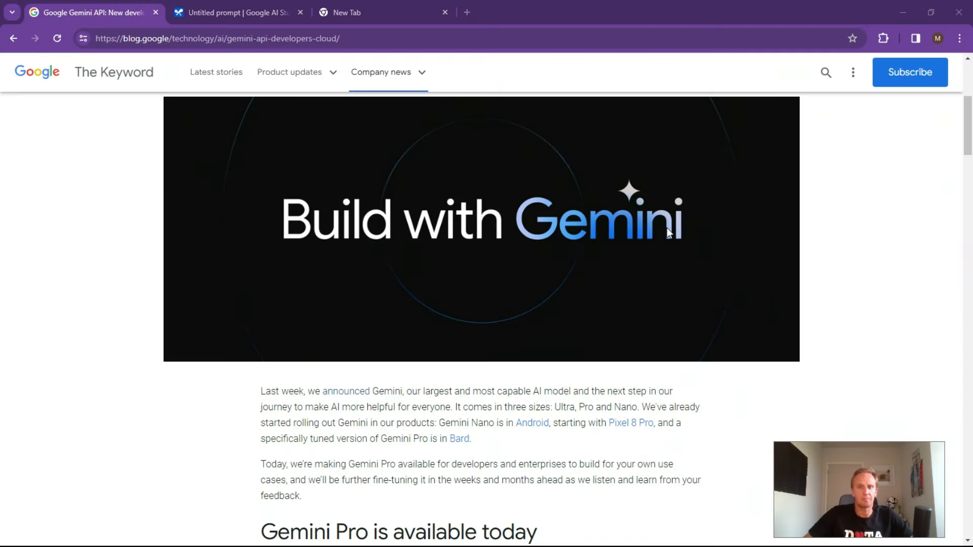
{"action": "mouse_move", "coordinate": [615, 246]}
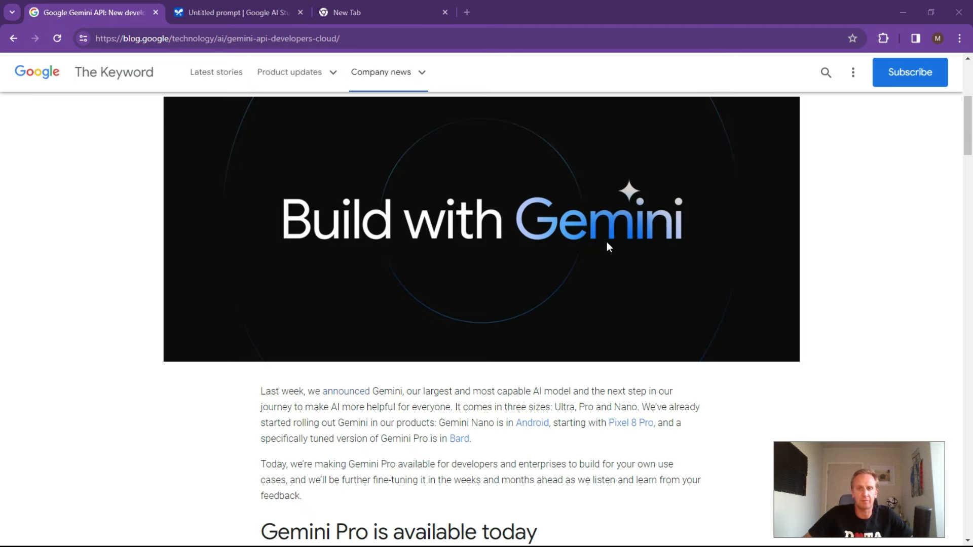
Step: Read the Gemini API blog post down to Looking ahead and follow its ai.google.dev link
{"action": "scroll", "scroll_direction": "down", "scroll_amount": 3}
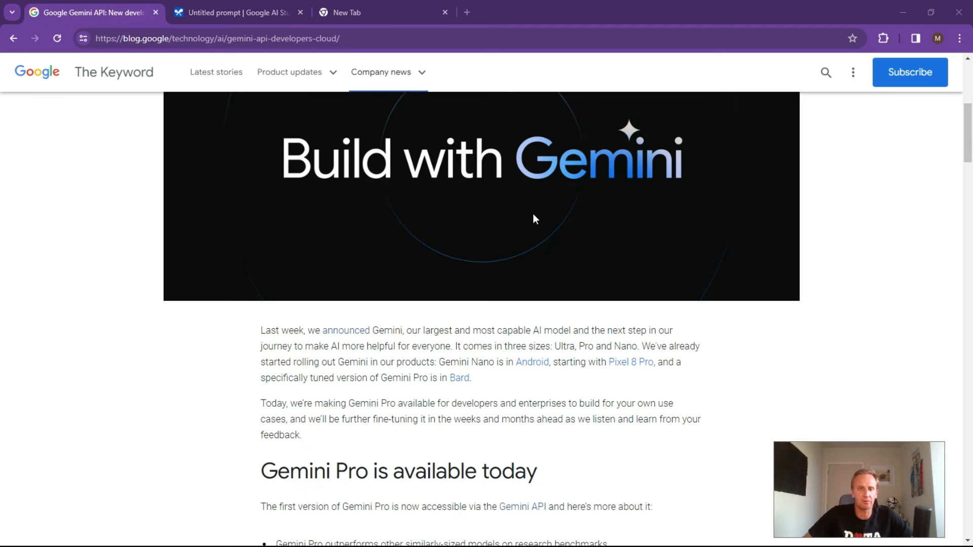
{"action": "scroll", "scroll_direction": "down", "scroll_amount": 3}
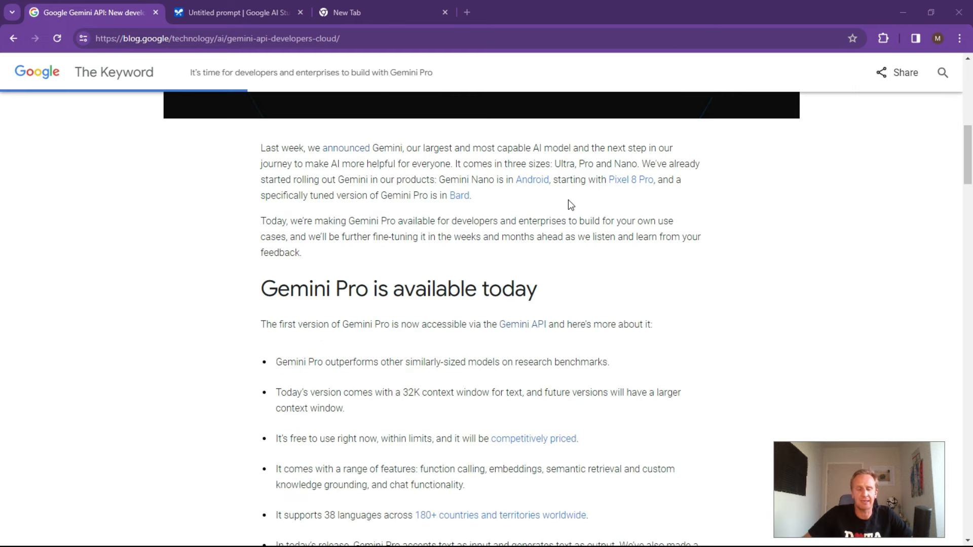
{"action": "mouse_move", "coordinate": [561, 218]}
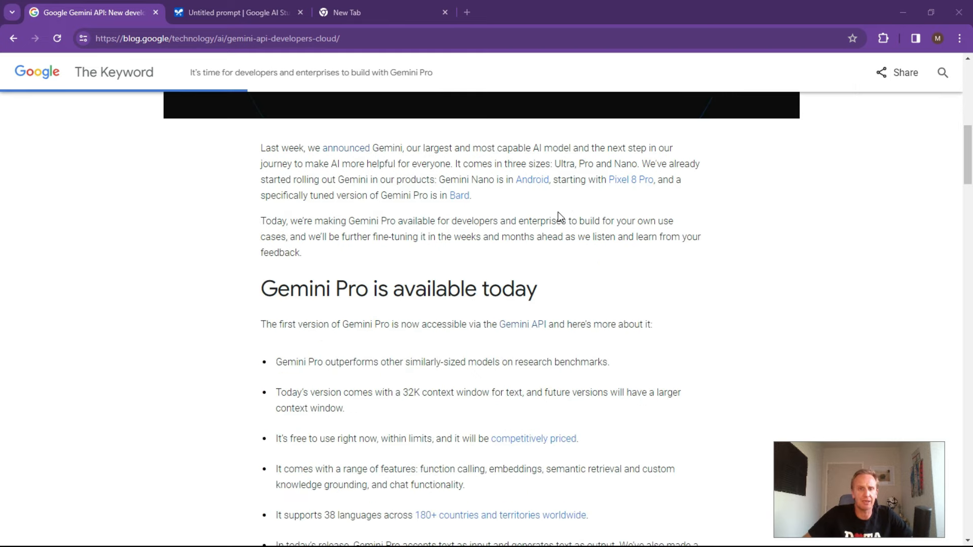
{"action": "mouse_move", "coordinate": [572, 205]}
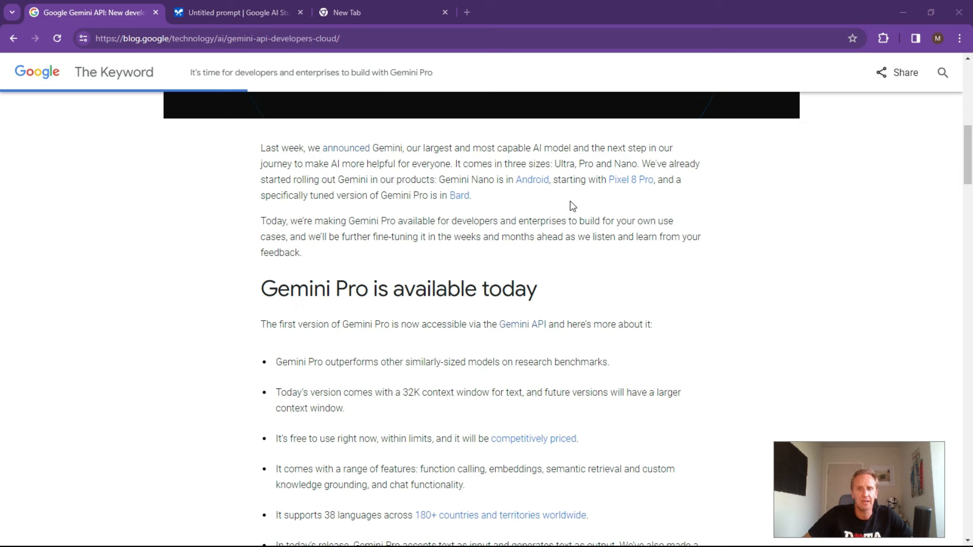
{"action": "mouse_move", "coordinate": [553, 214]}
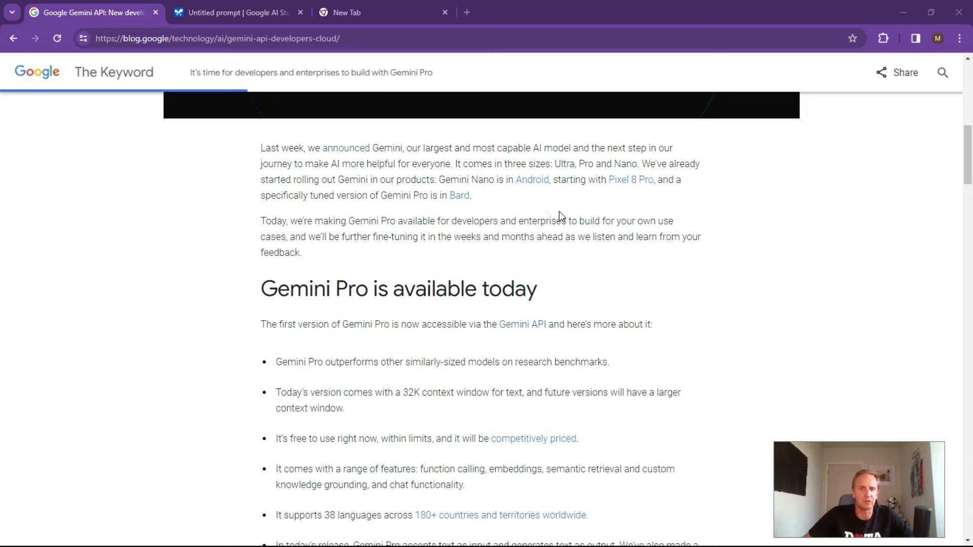
{"action": "mouse_move", "coordinate": [526, 220]}
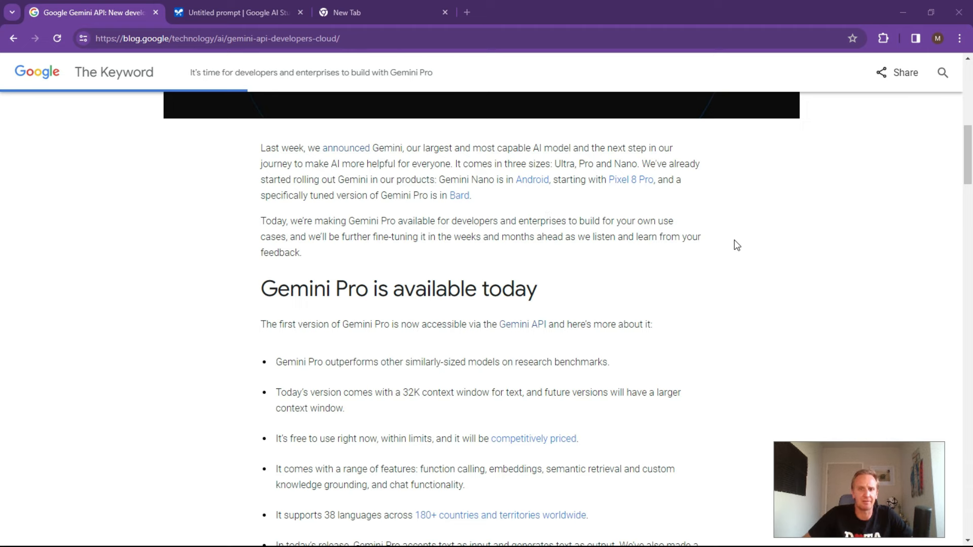
{"action": "scroll", "scroll_direction": "down", "scroll_amount": 3}
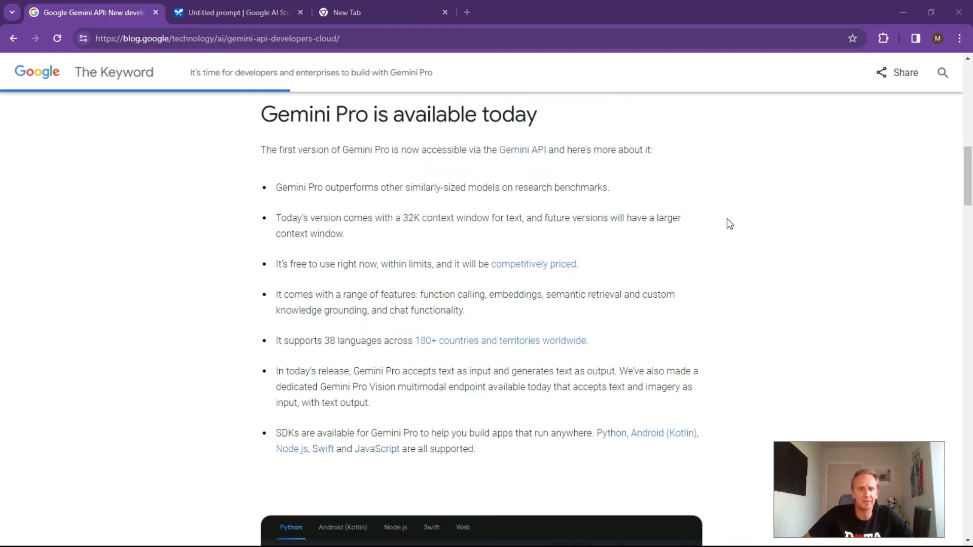
{"action": "scroll", "scroll_direction": "down", "scroll_amount": 3}
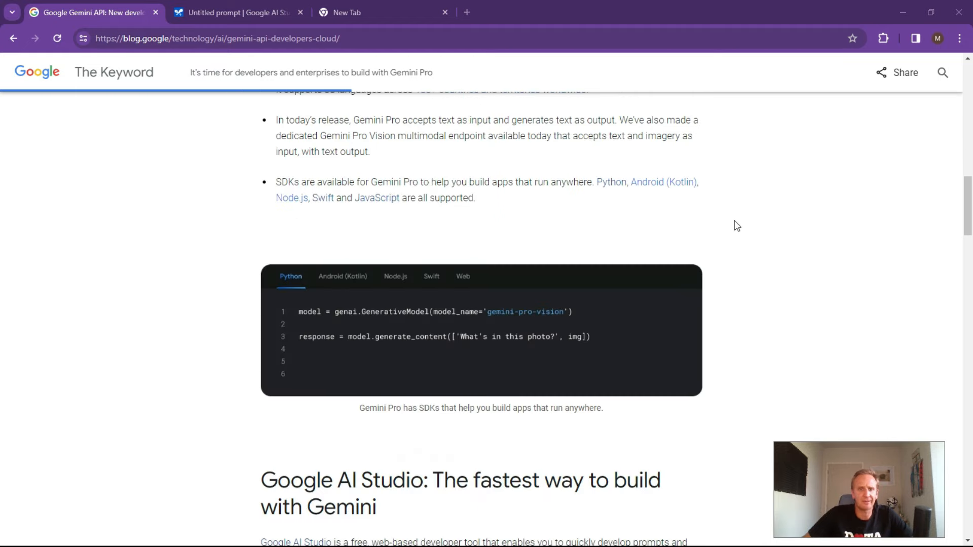
{"action": "scroll", "scroll_direction": "down", "scroll_amount": 3}
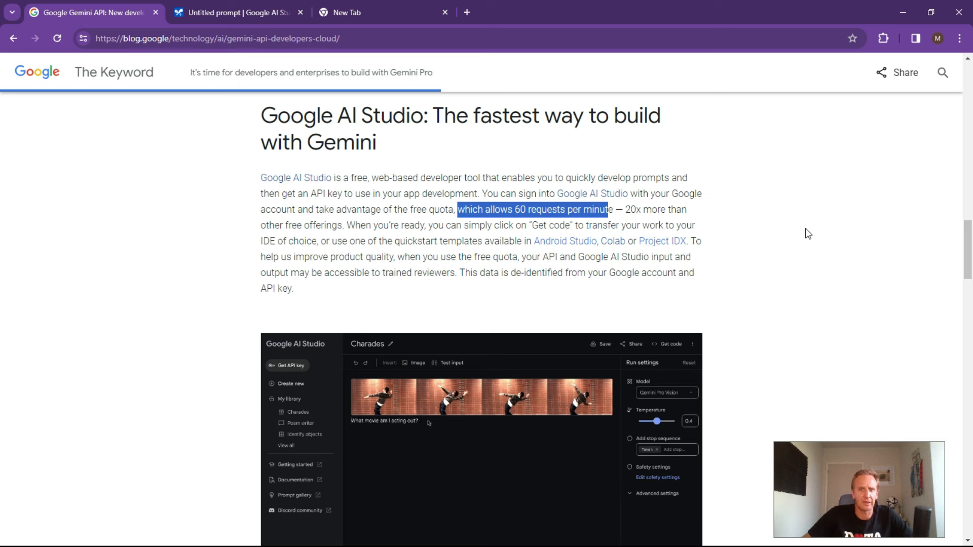
{"action": "mouse_move", "coordinate": [776, 217]}
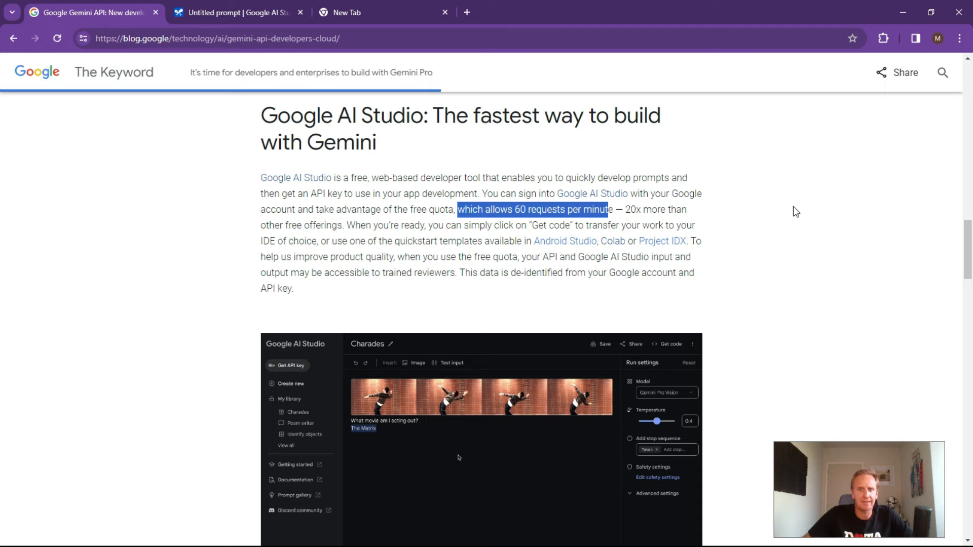
{"action": "scroll", "scroll_direction": "down", "scroll_amount": 3}
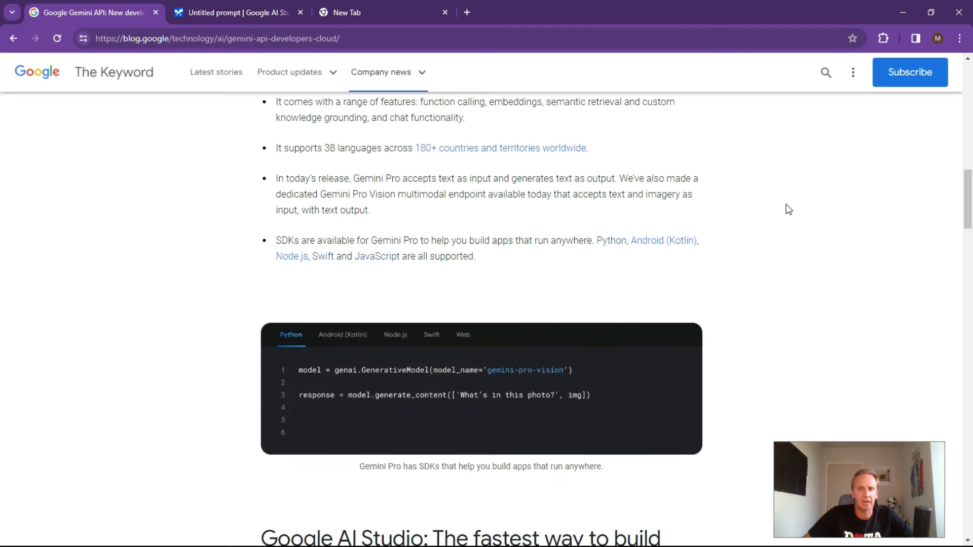
{"action": "scroll", "scroll_direction": "up", "scroll_amount": 3}
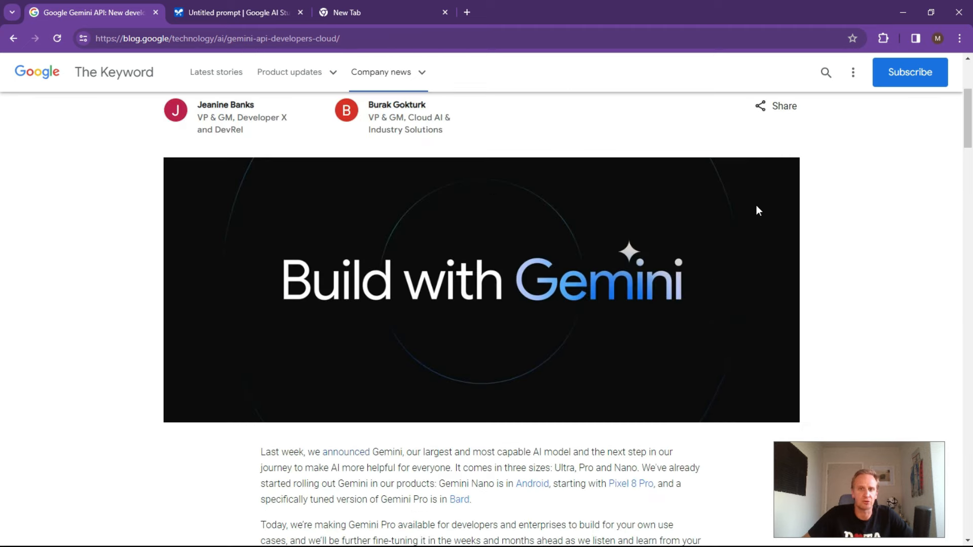
{"action": "scroll", "scroll_direction": "down", "scroll_amount": 3}
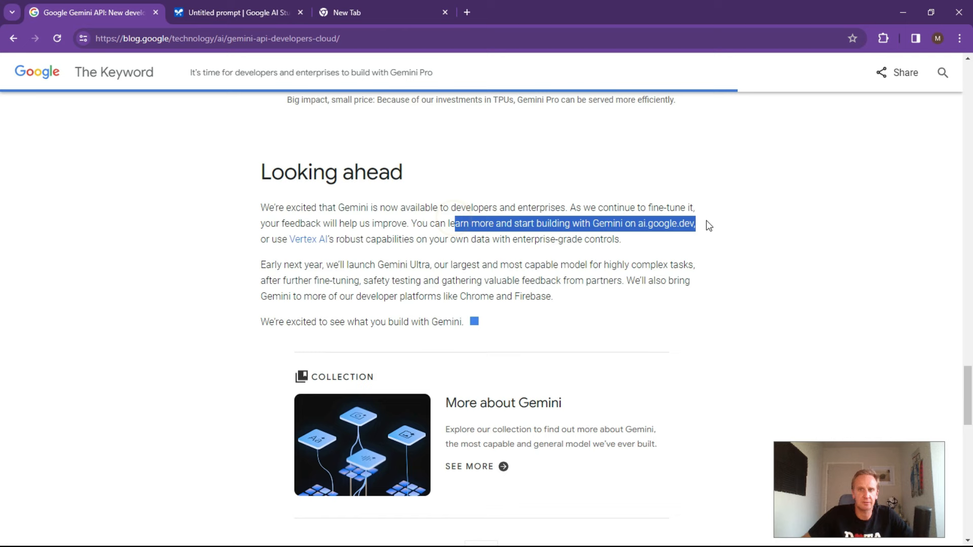
{"action": "left_click", "coordinate": [697, 224]}
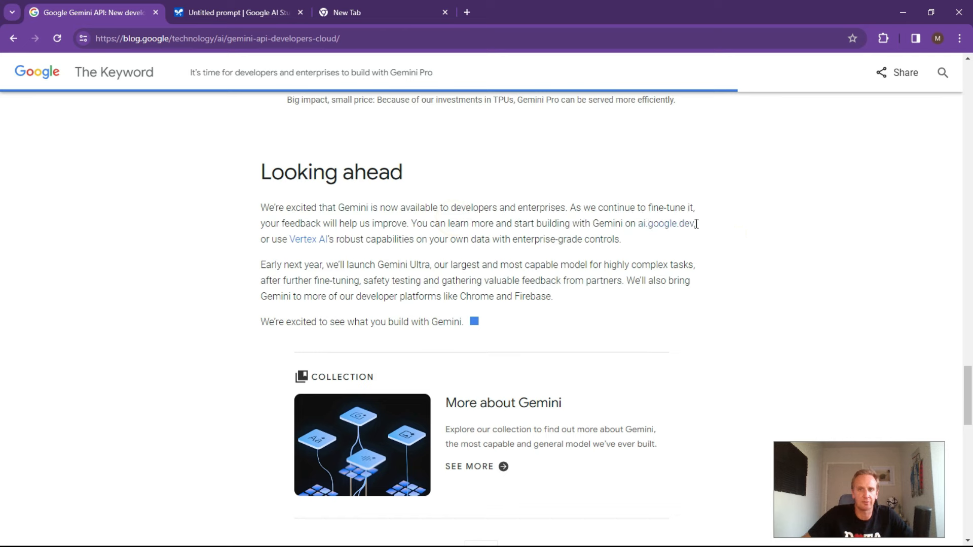
{"action": "double_click", "coordinate": [666, 224]}
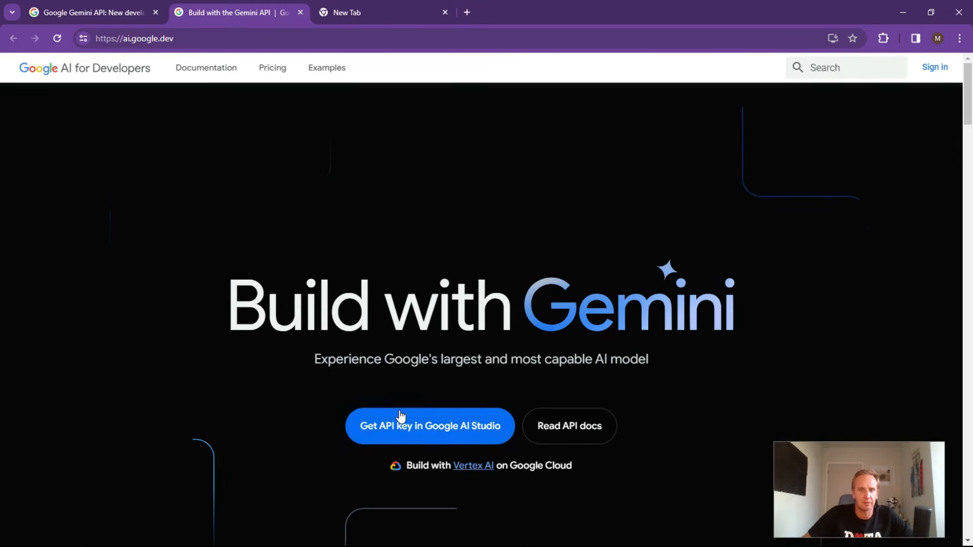
{"action": "mouse_move", "coordinate": [434, 431]}
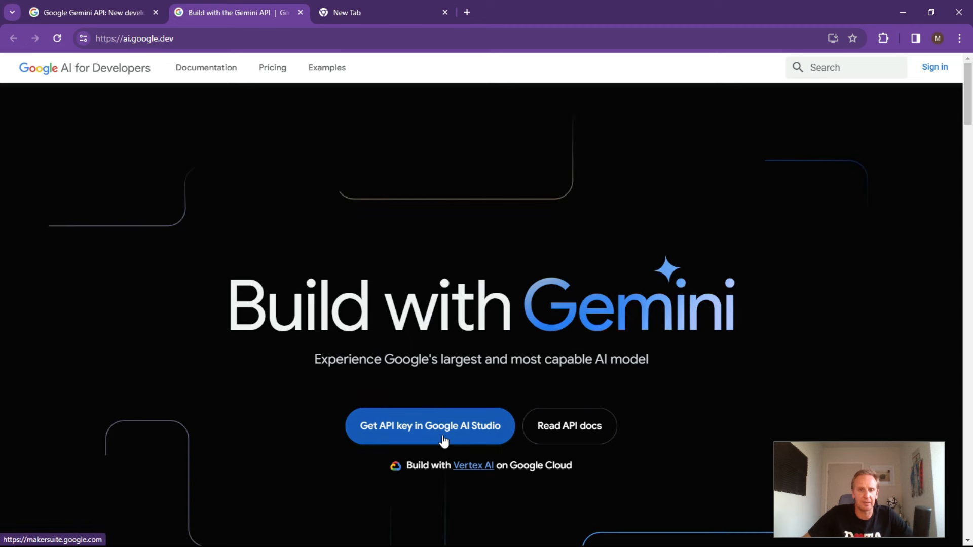
Step: Follow 'Get API key in Google AI Studio' from the ai.google.dev home page
{"action": "left_click", "coordinate": [429, 426]}
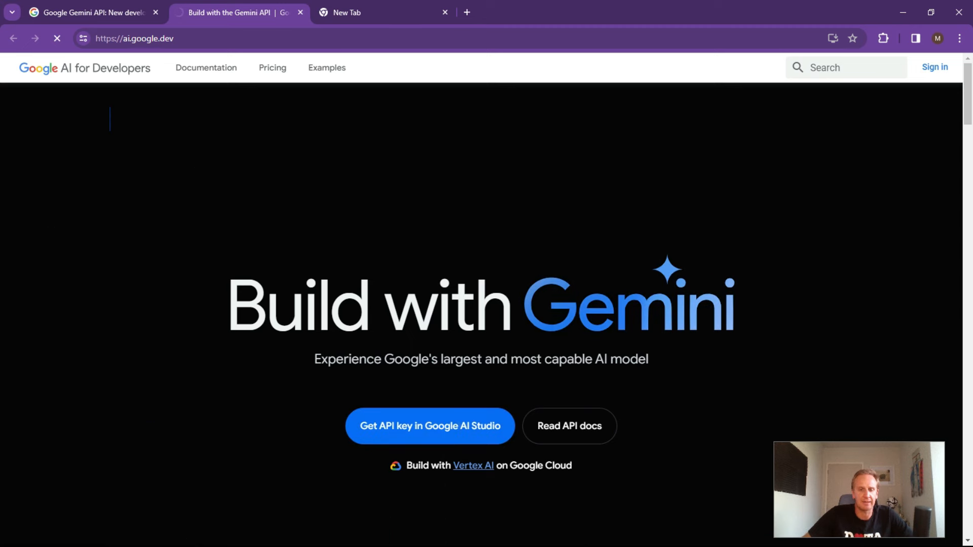
{"action": "left_click", "coordinate": [429, 426]}
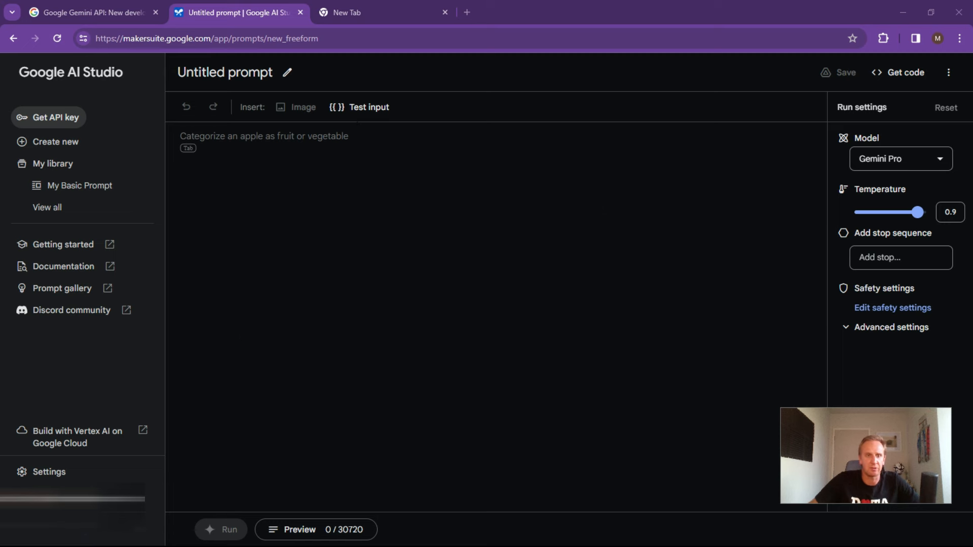
{"action": "mouse_move", "coordinate": [304, 116]}
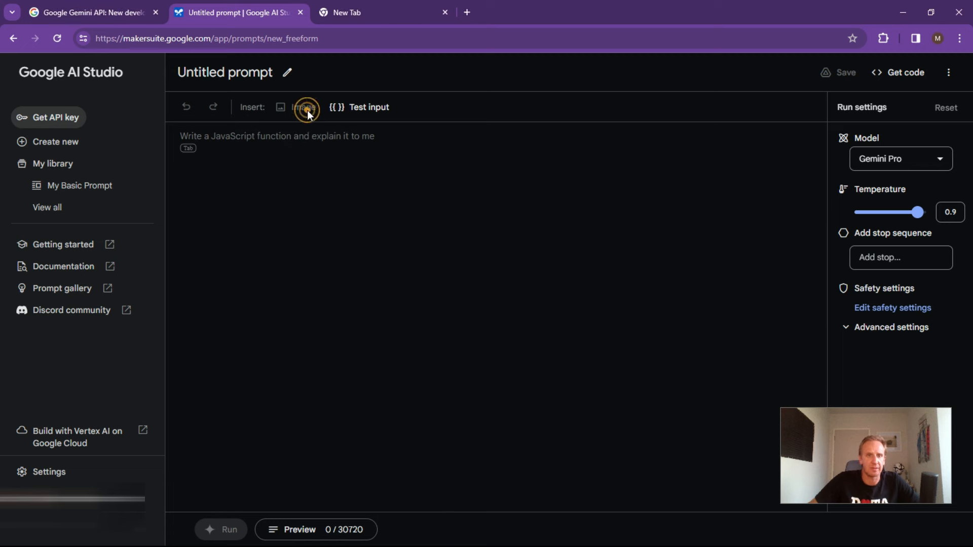
Step: Try the Gemini Pro Vision model and its image-insert options
{"action": "left_click", "coordinate": [900, 158]}
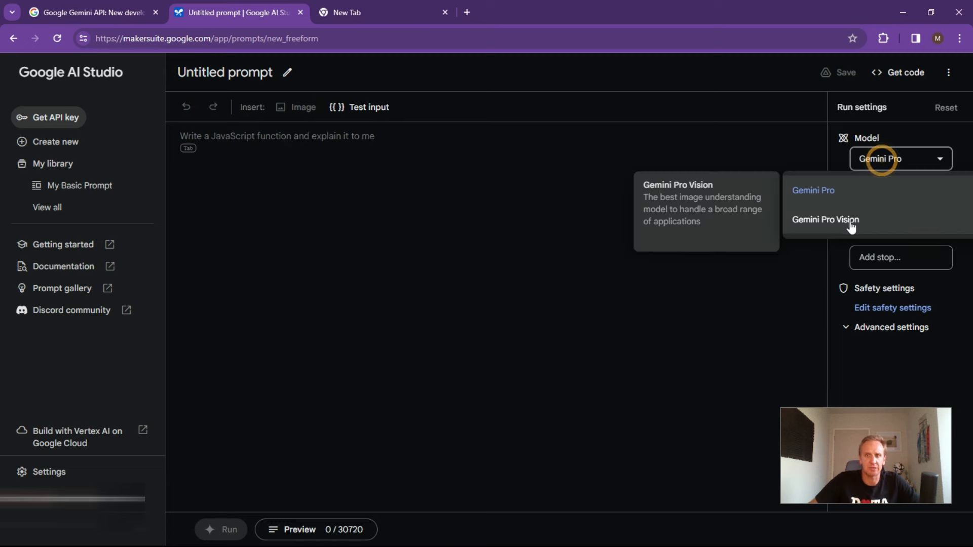
{"action": "left_click", "coordinate": [826, 219]}
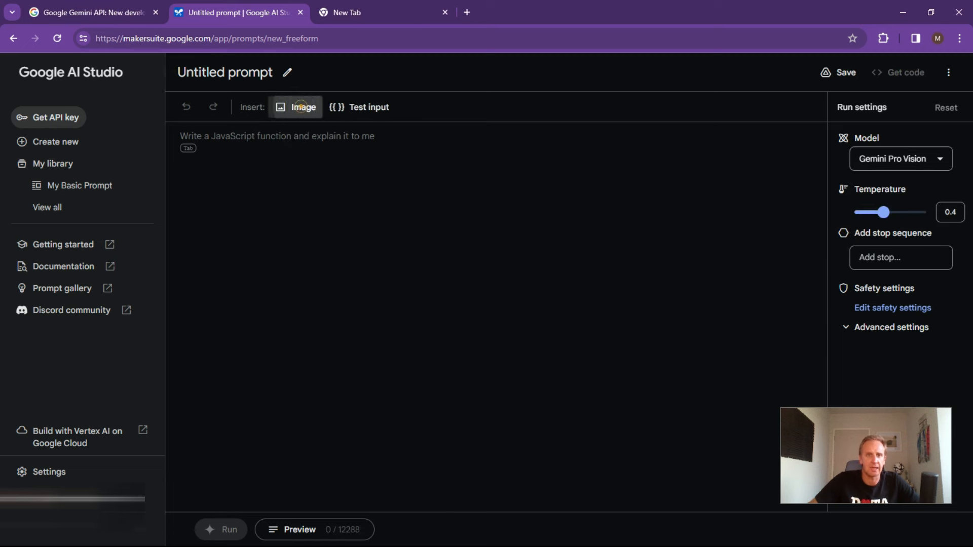
{"action": "left_click", "coordinate": [304, 107]}
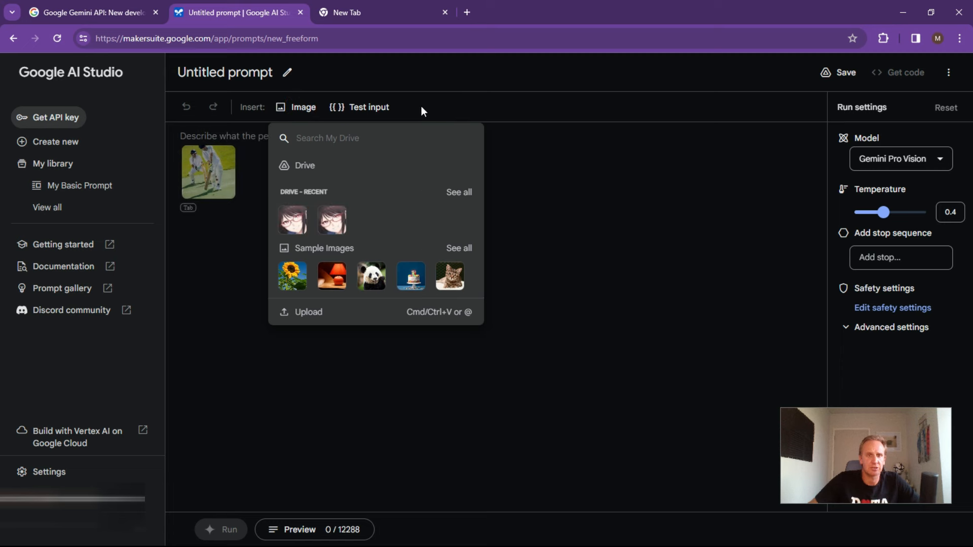
Step: Return to Gemini Pro and lower the temperature to 0.55
{"action": "left_click", "coordinate": [900, 159]}
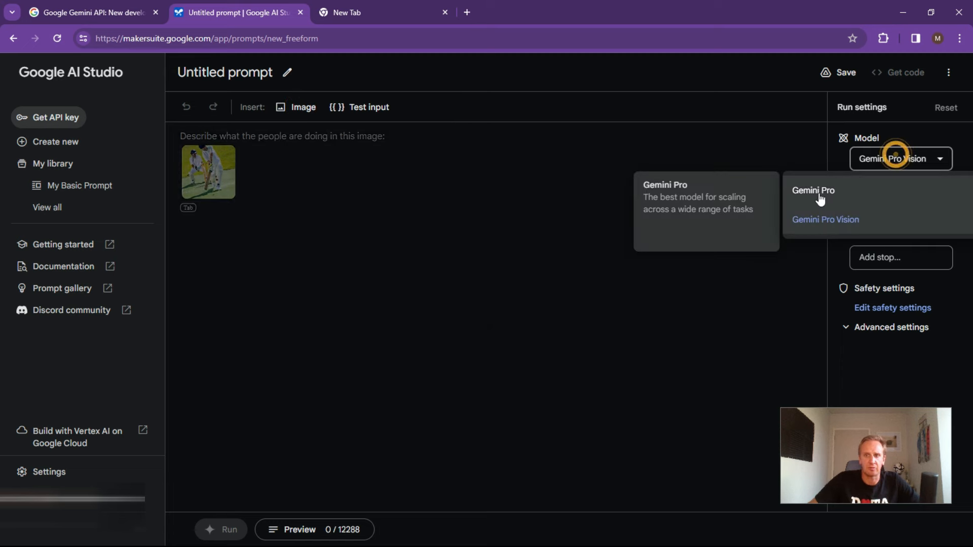
{"action": "left_click", "coordinate": [813, 191]}
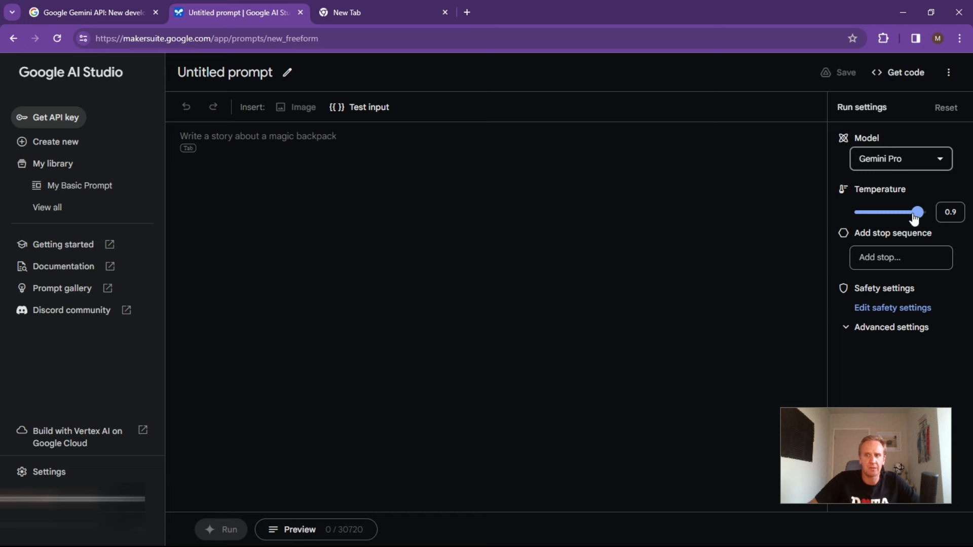
{"action": "left_click_drag", "start_coordinate": [919, 211], "coordinate": [893, 212]}
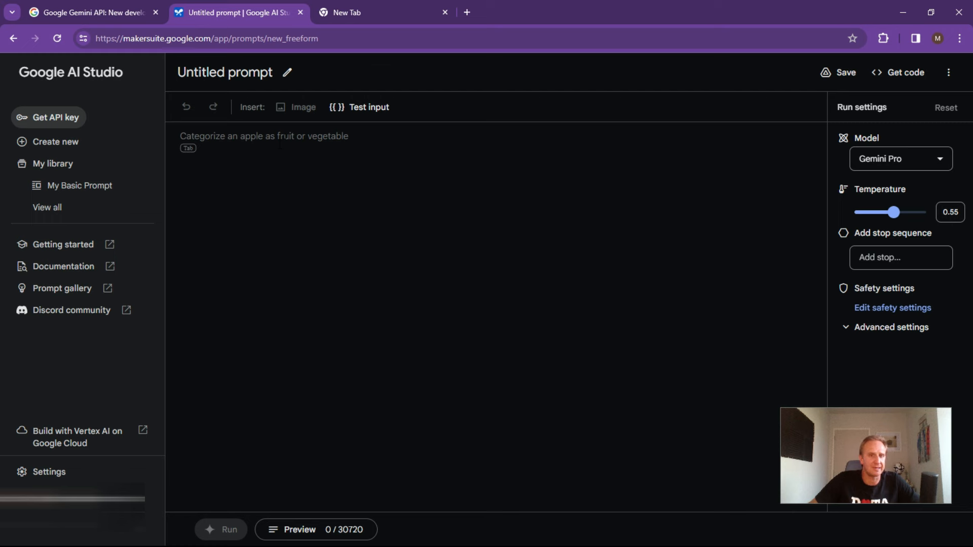
Step: Save the untitled freeform prompt under the name 'Sample'
{"action": "left_click", "coordinate": [843, 72]}
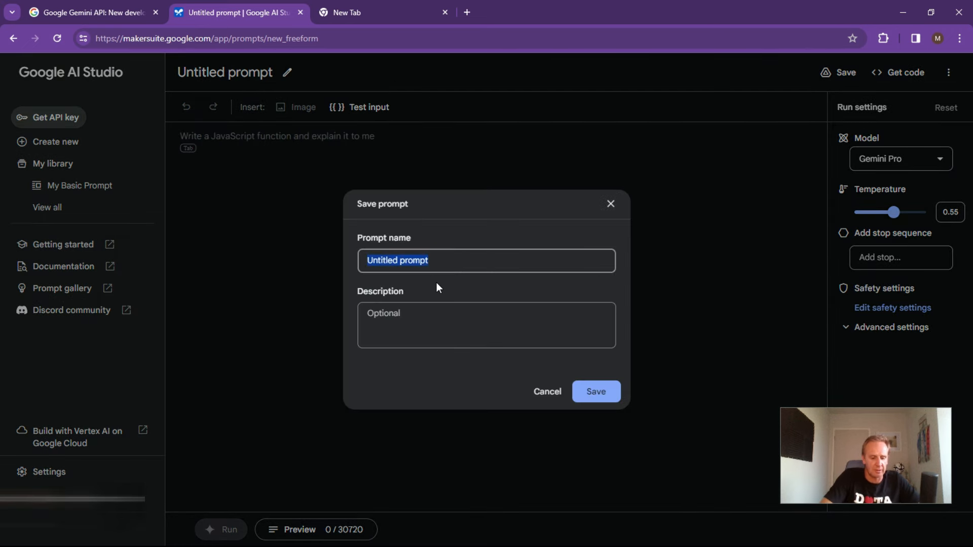
{"action": "type", "text": "Sample"}
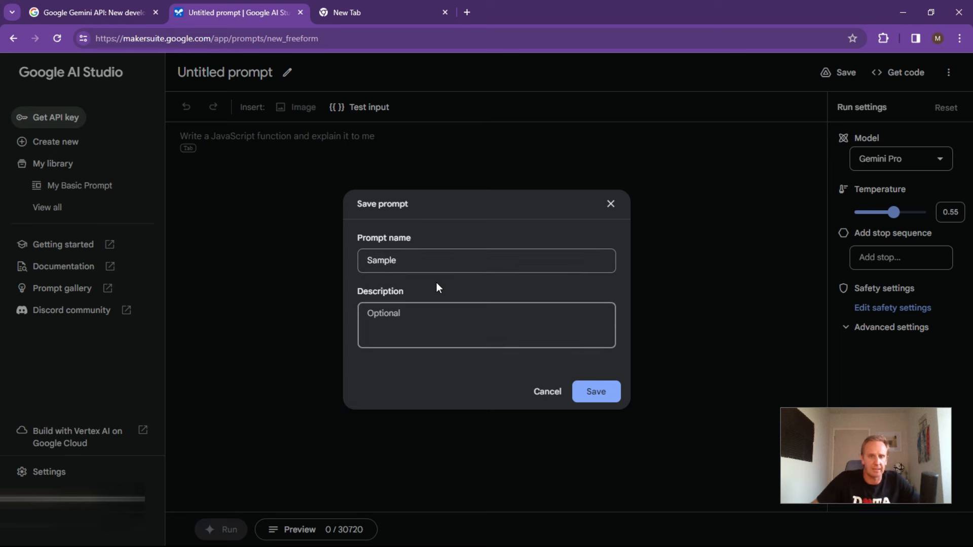
{"action": "left_click", "coordinate": [594, 392]}
{"action": "type", "text": "Write a st"}
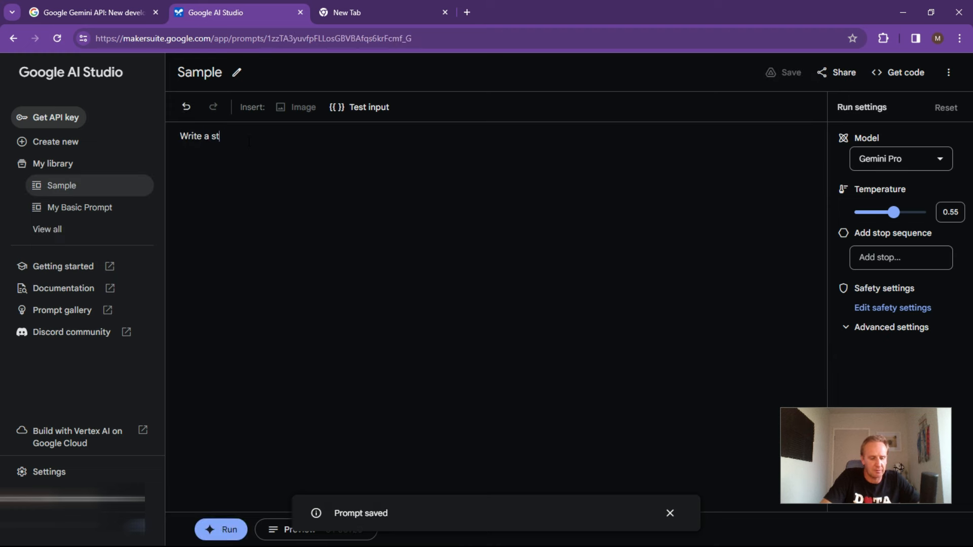
Step: Run the prompt 'Write a story in 1 sentence about the weather?' on Gemini Pro
{"action": "type", "text": "ory in 1"}
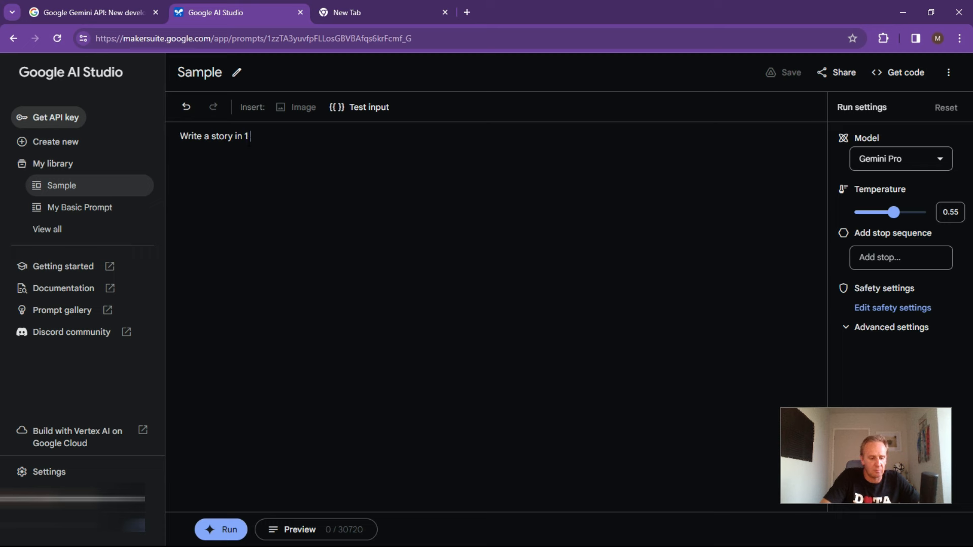
{"action": "type", "text": "sentence a"}
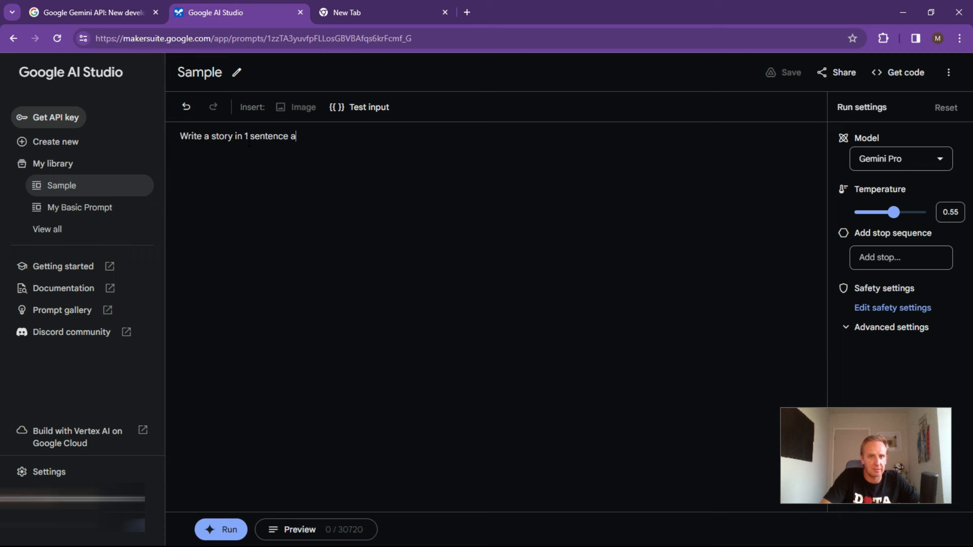
{"action": "type", "text": "bout the"}
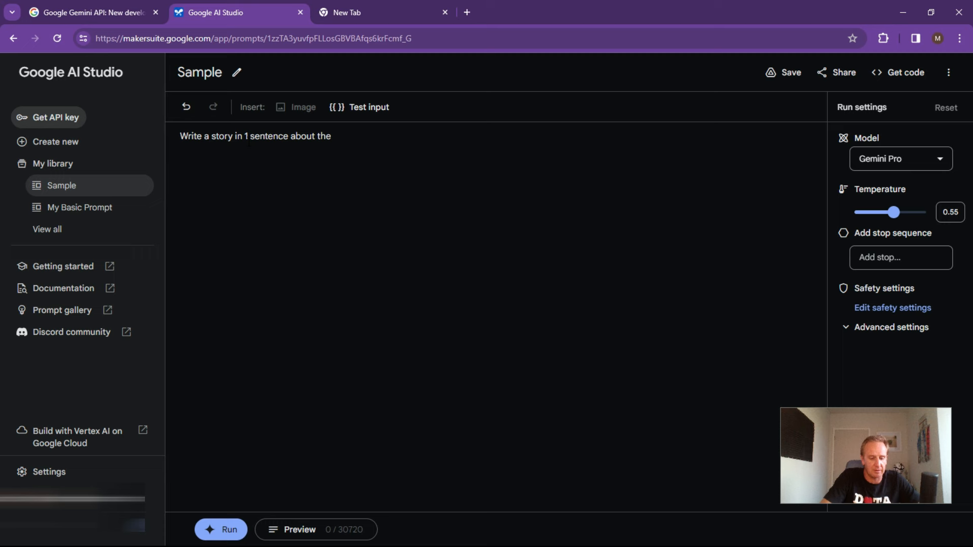
{"action": "type", "text": "weather?"}
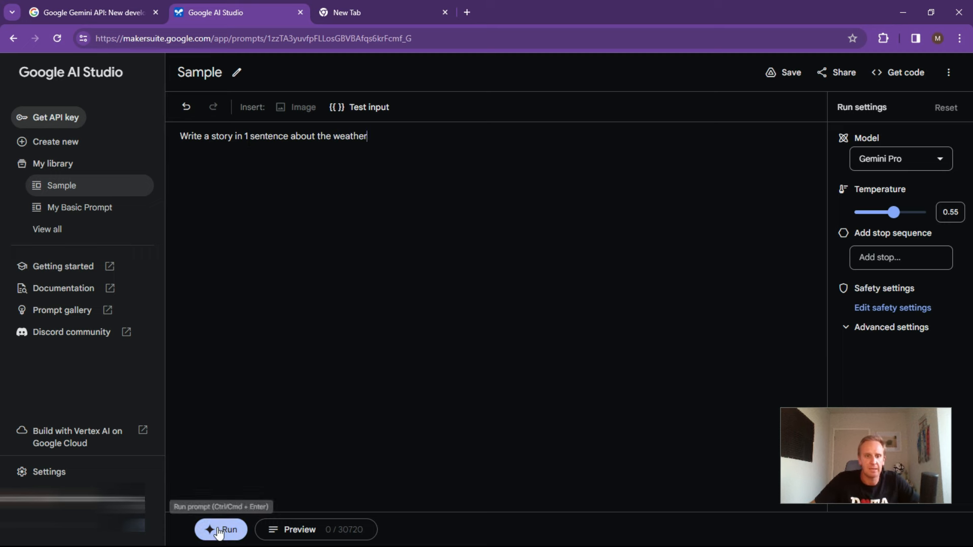
{"action": "left_click", "coordinate": [221, 530]}
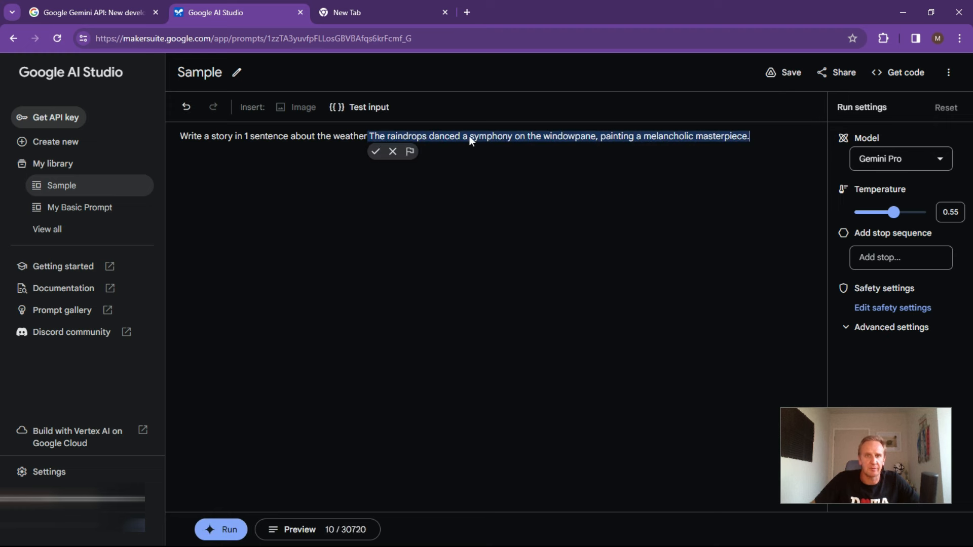
{"action": "mouse_move", "coordinate": [619, 141]}
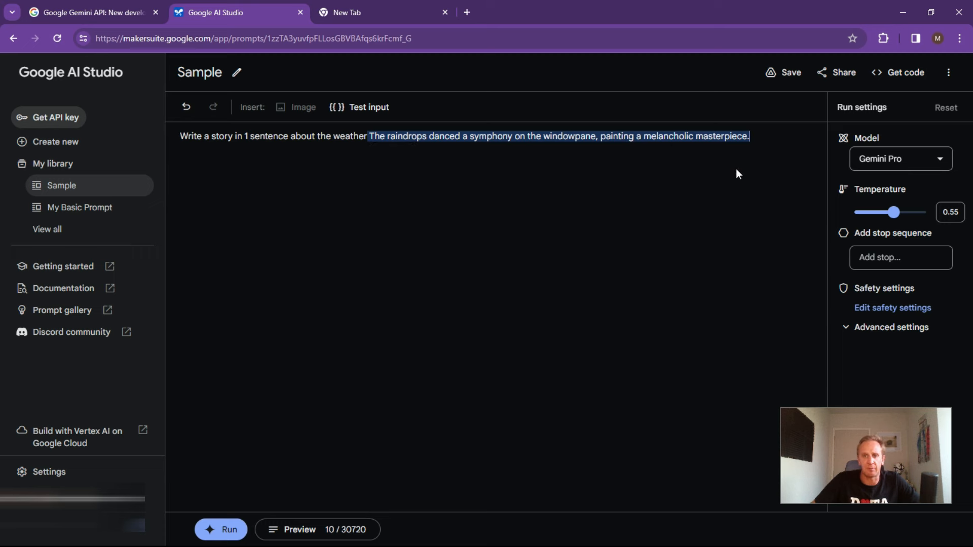
{"action": "mouse_move", "coordinate": [485, 179]}
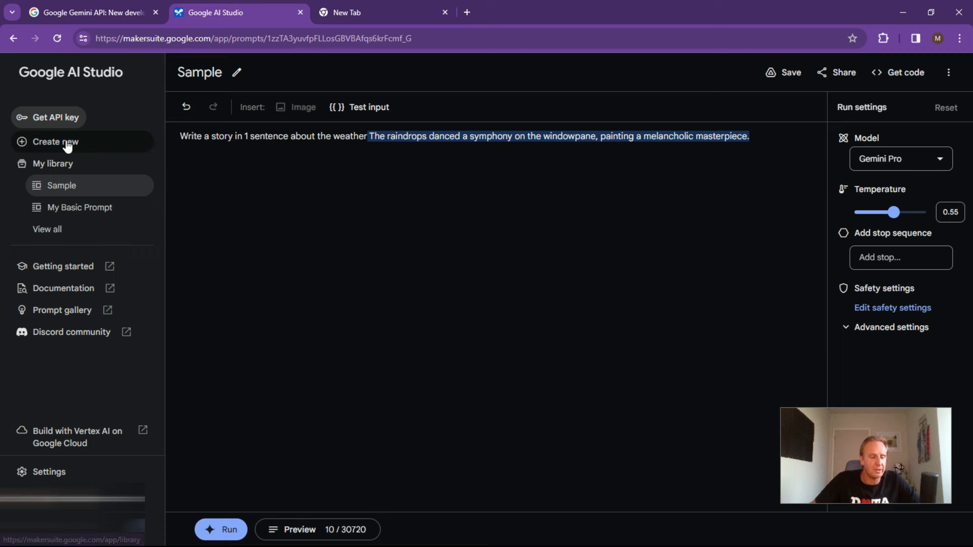
{"action": "mouse_move", "coordinate": [304, 107]}
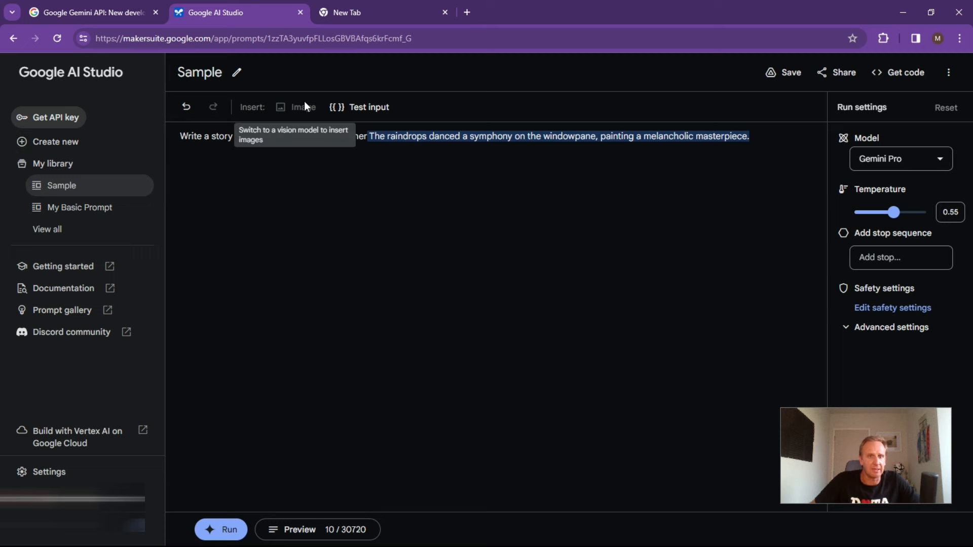
{"action": "mouse_move", "coordinate": [893, 149]}
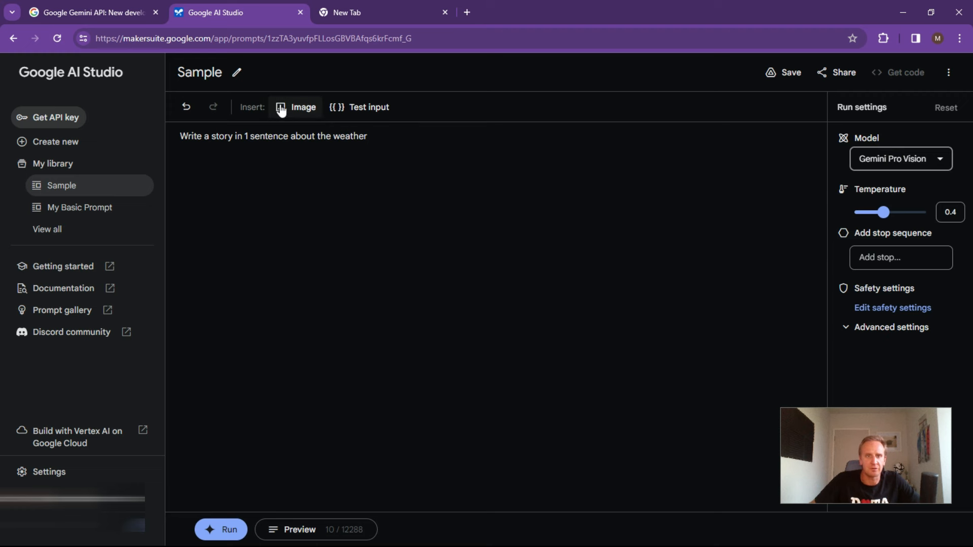
Step: Insert the sunflower sample image, run 'Create a poem about this image', and save
{"action": "left_click", "coordinate": [296, 107]}
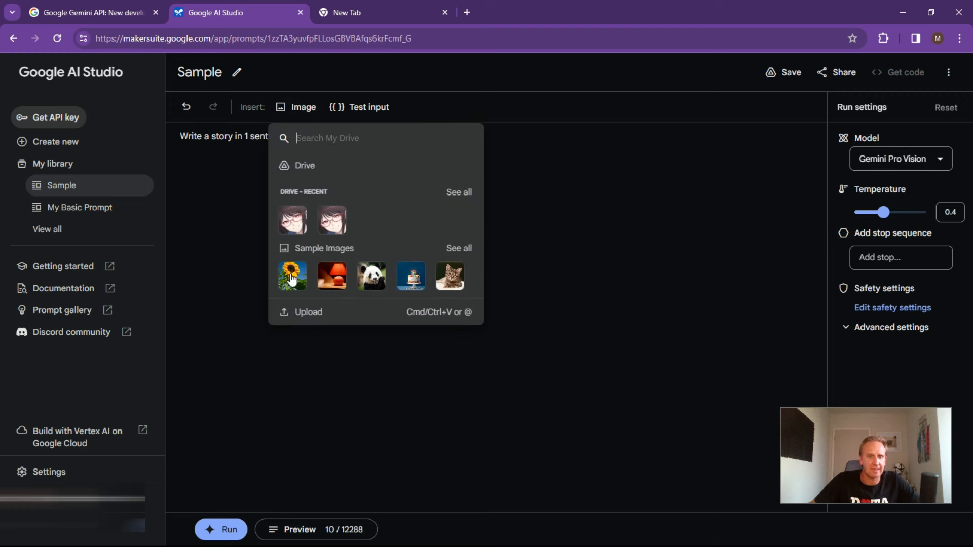
{"action": "left_click", "coordinate": [292, 275]}
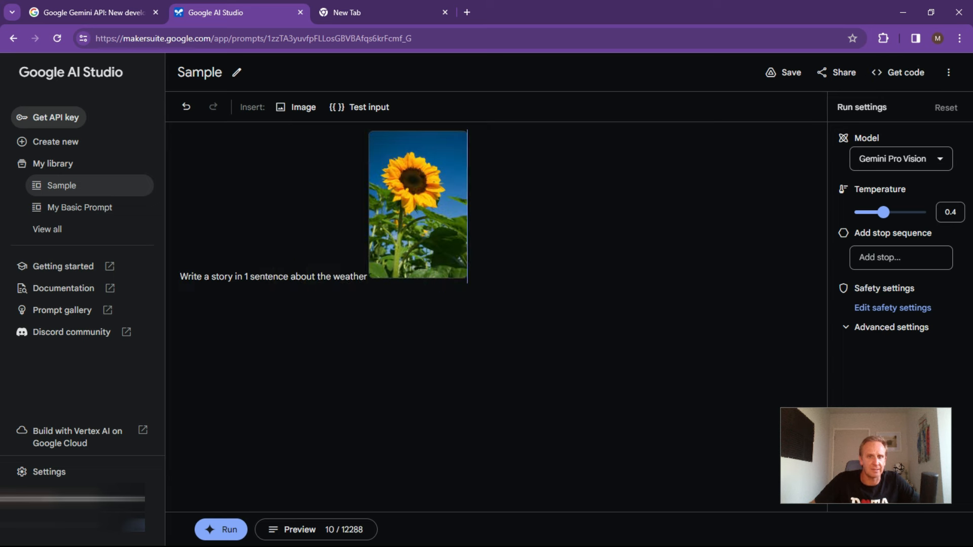
{"action": "left_click", "coordinate": [354, 279]}
{"action": "type", "text": "C"}
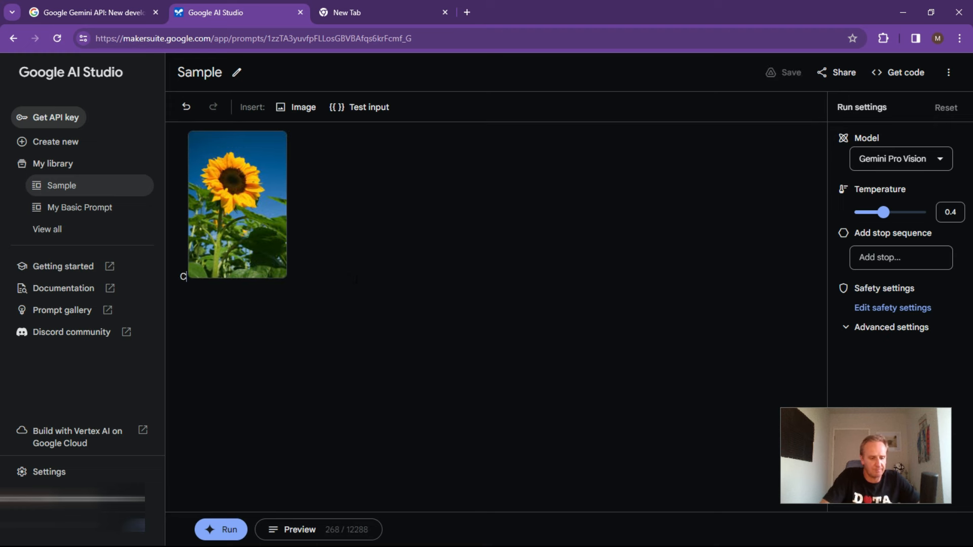
{"action": "type", "text": "reate a poem about this"}
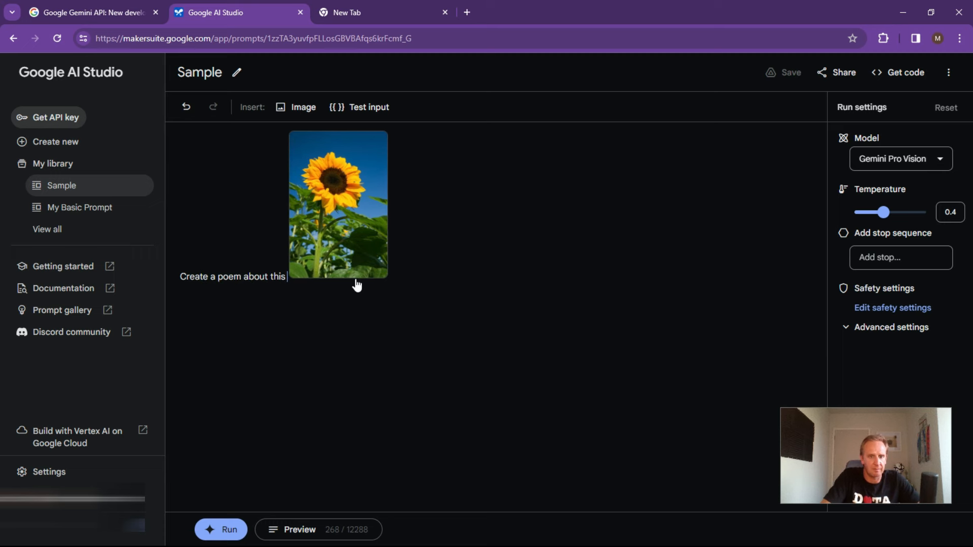
{"action": "type", "text": "image"}
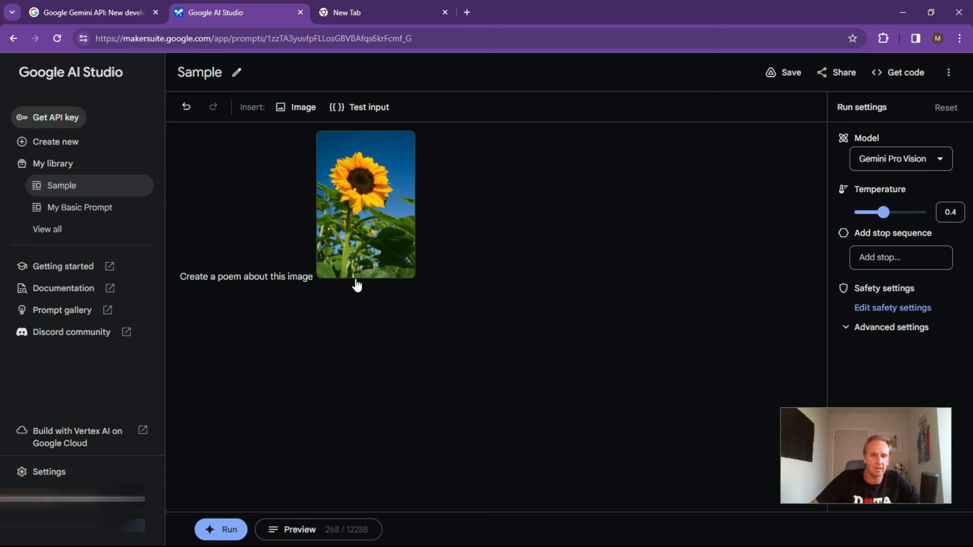
{"action": "left_click", "coordinate": [221, 529]}
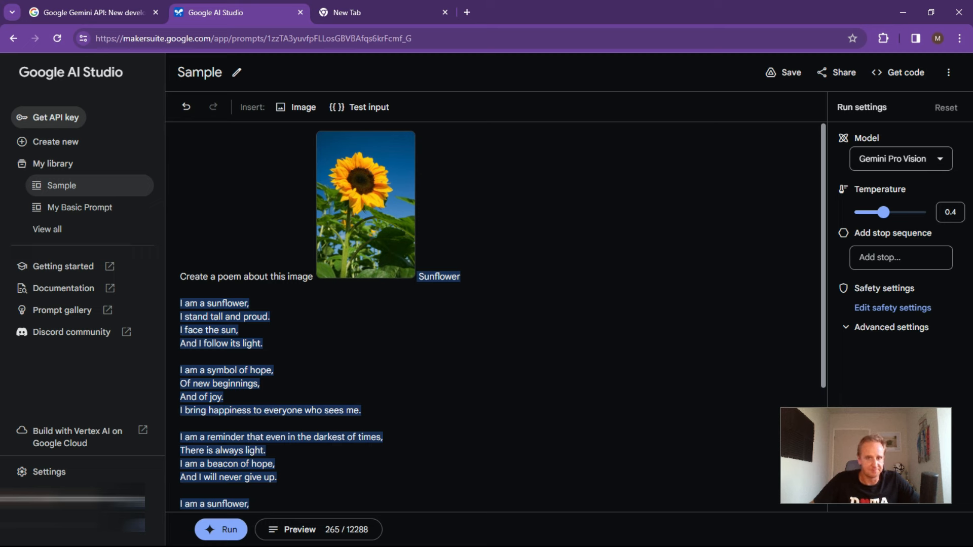
{"action": "left_click", "coordinate": [784, 72]}
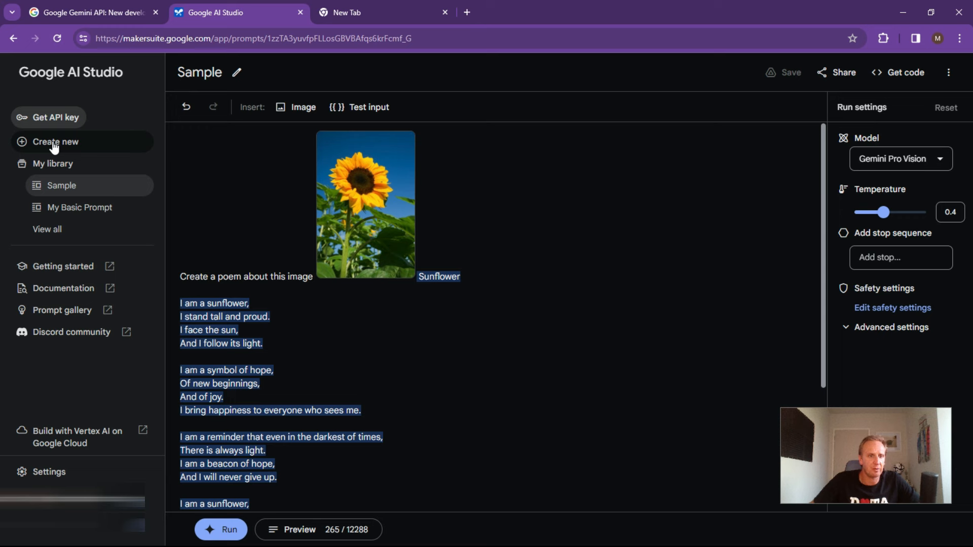
{"action": "left_click", "coordinate": [55, 142]}
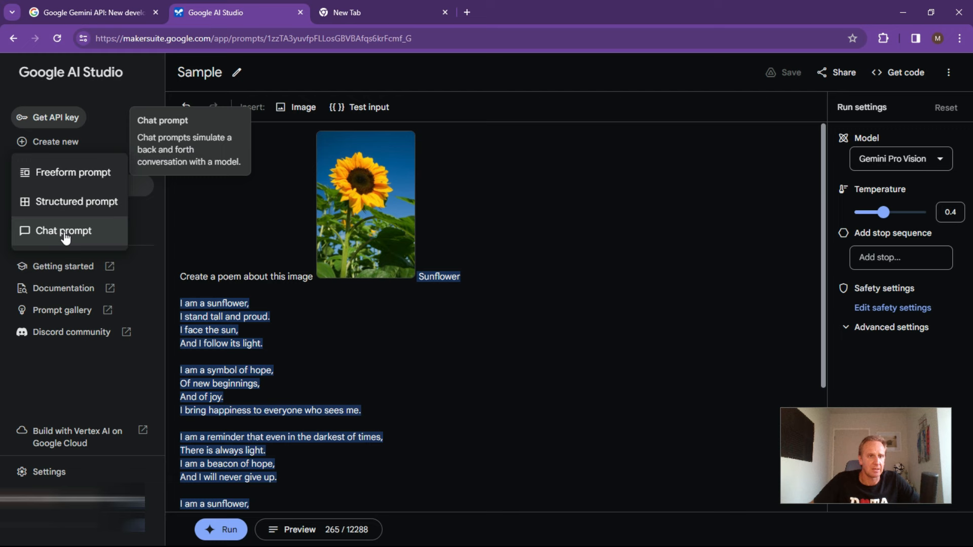
Step: Create a new chat prompt from the Create new menu
{"action": "left_click", "coordinate": [63, 230]}
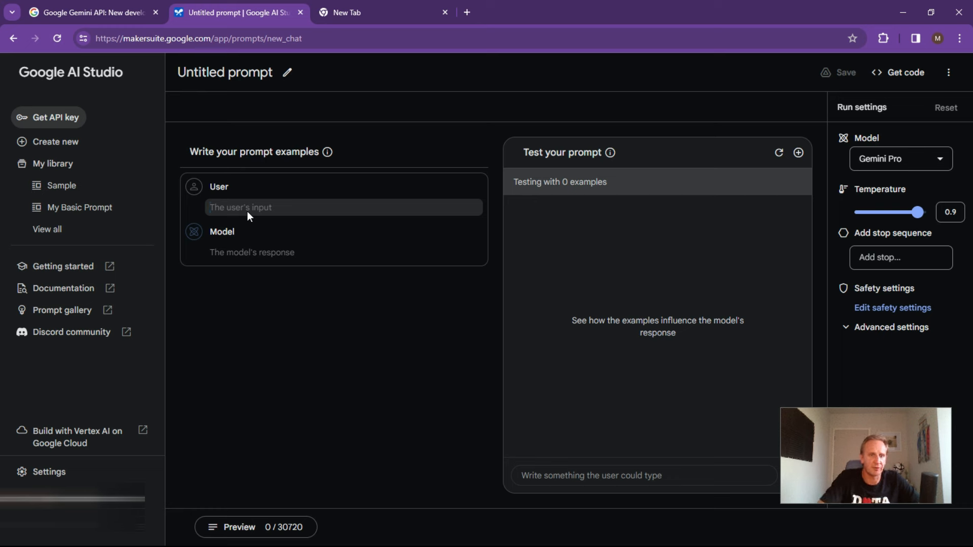
Step: Enter 'what is a ai consultant?' as the first user example
{"action": "left_click", "coordinate": [251, 207]}
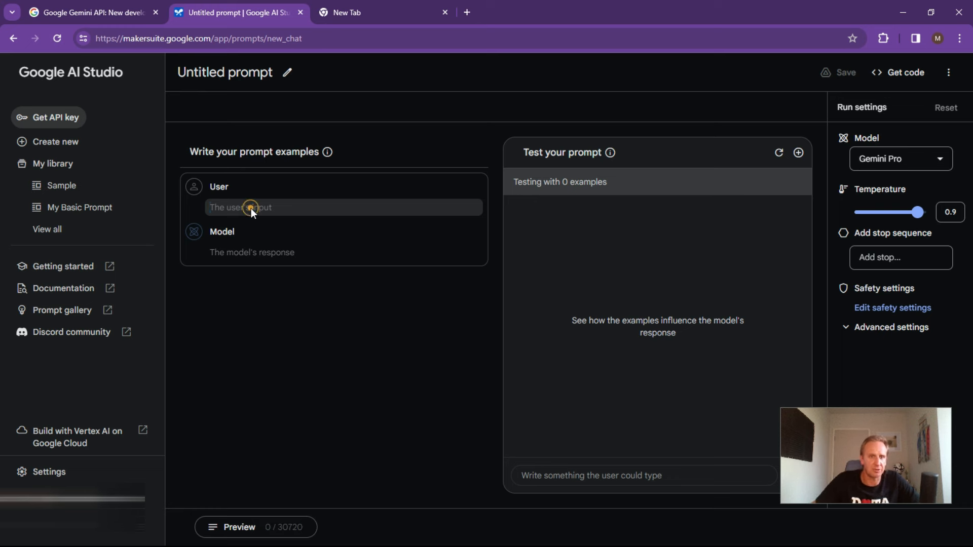
{"action": "type", "text": "what is a"}
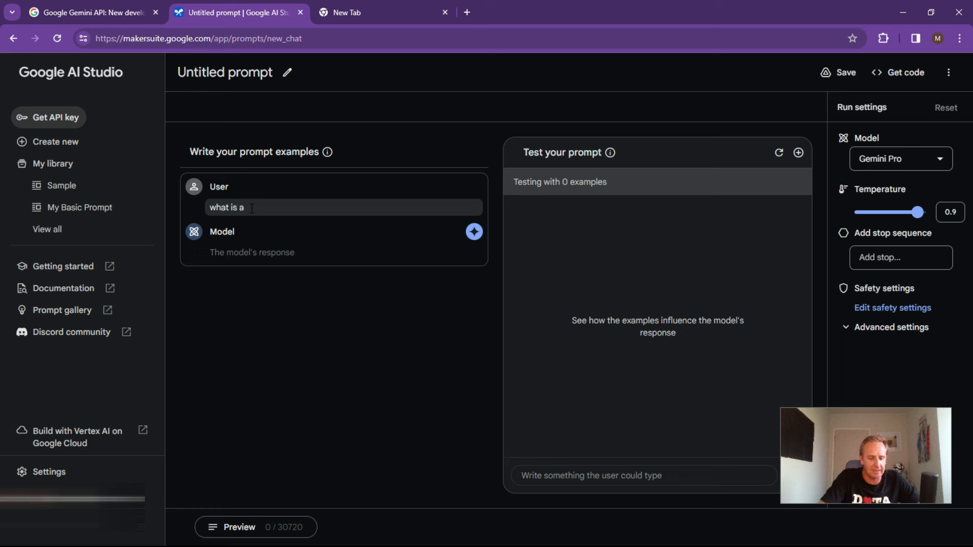
{"action": "type", "text": "i consultant?"}
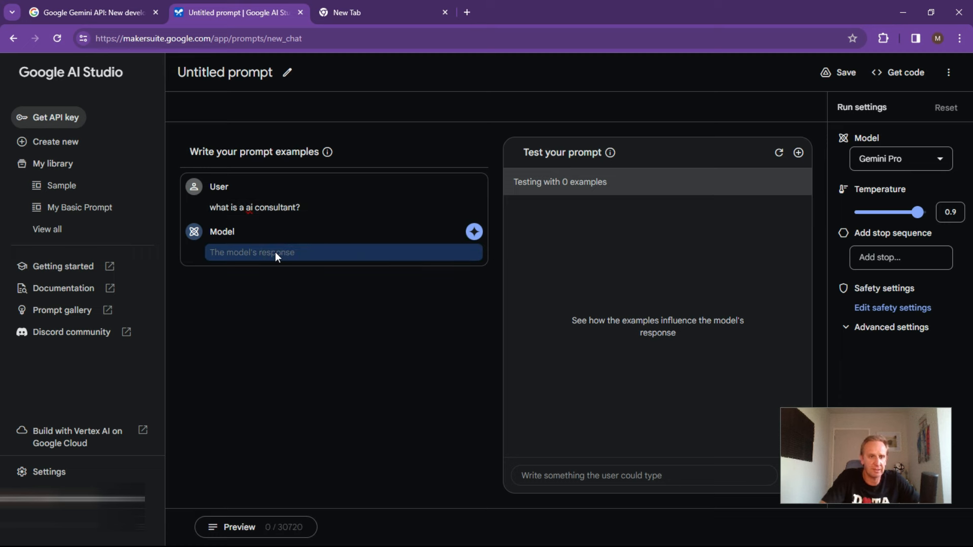
Step: Write the model answer: a consultant helping with AI strategy, maturity assessment and enablement
{"action": "type", "text": "A consultant is a person"}
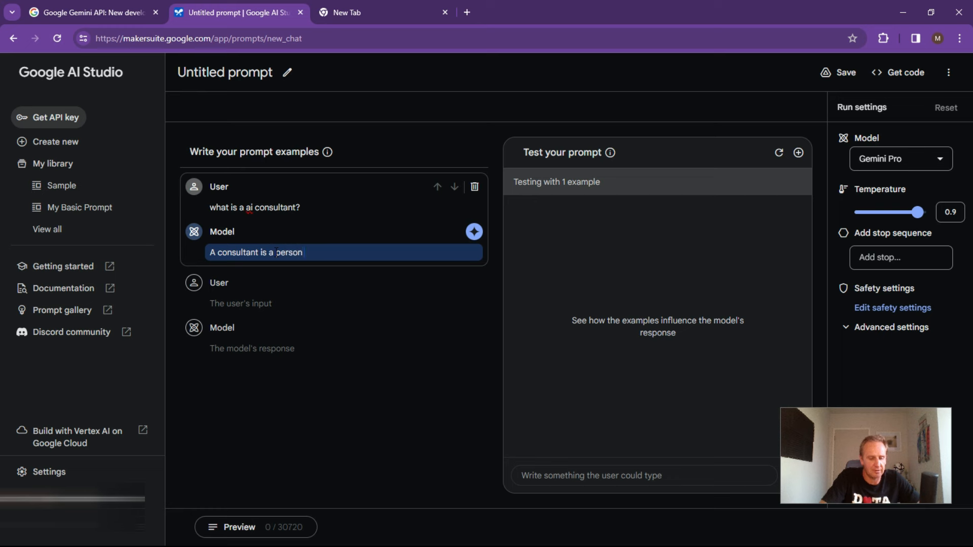
{"action": "type", "text": "who can"}
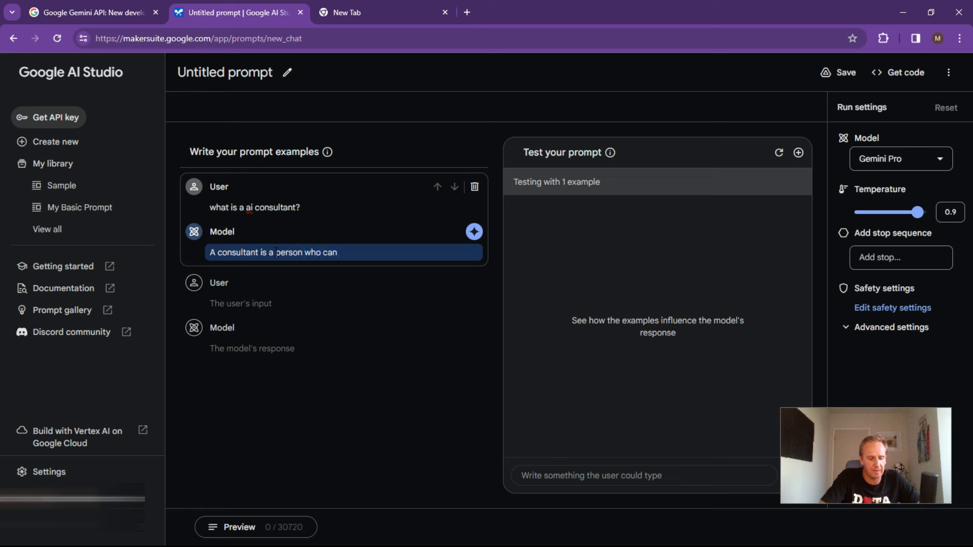
{"action": "type", "text": "help with s"}
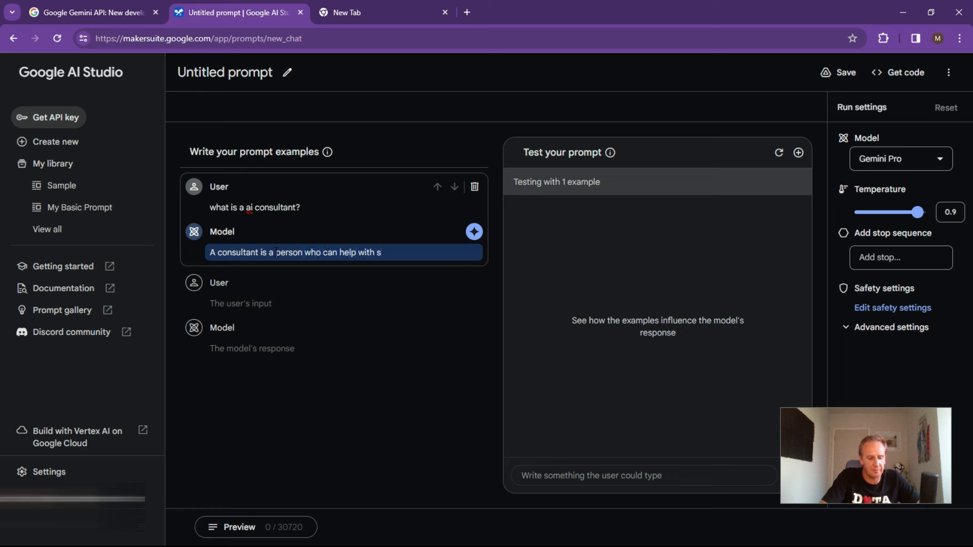
{"action": "type", "text": "strategy of"}
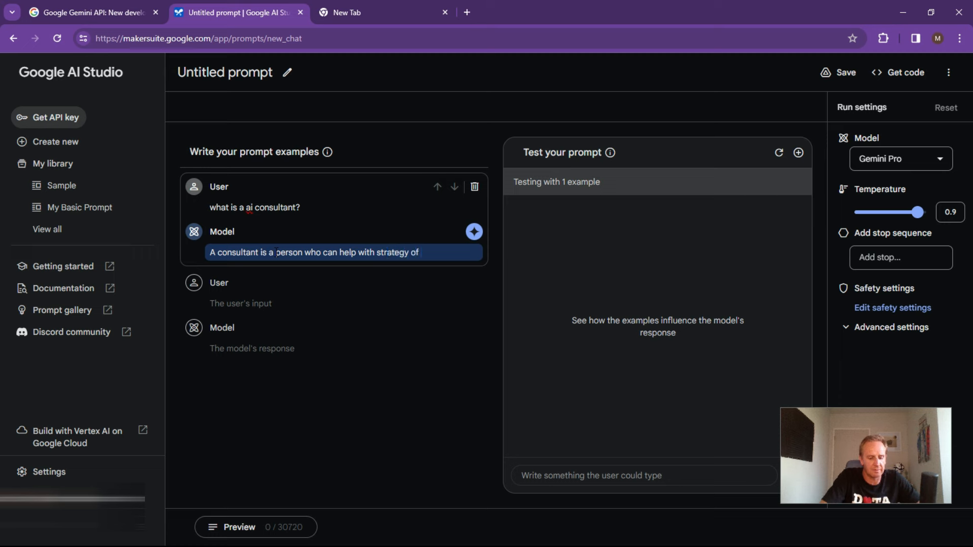
{"action": "type", "text": "AI, maturity"}
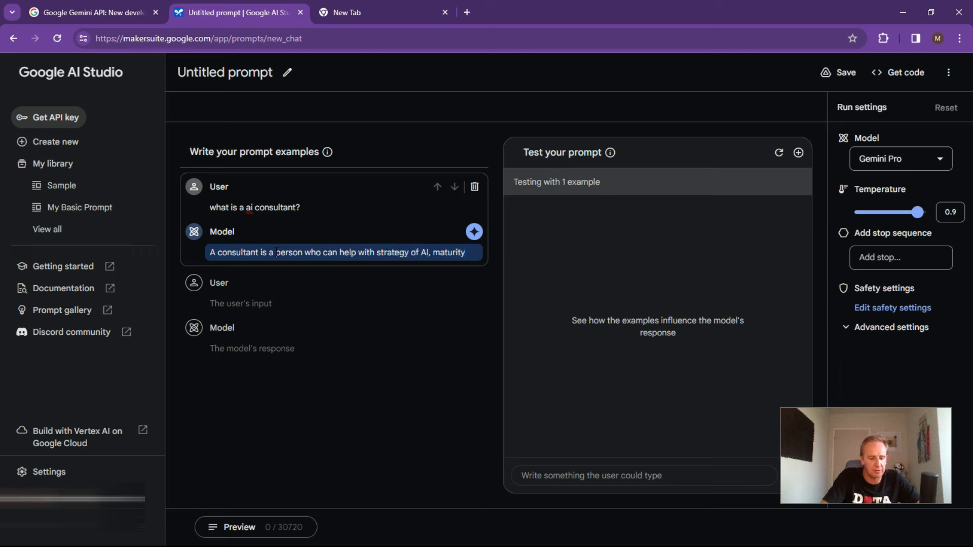
{"action": "type", "text": "assessment"}
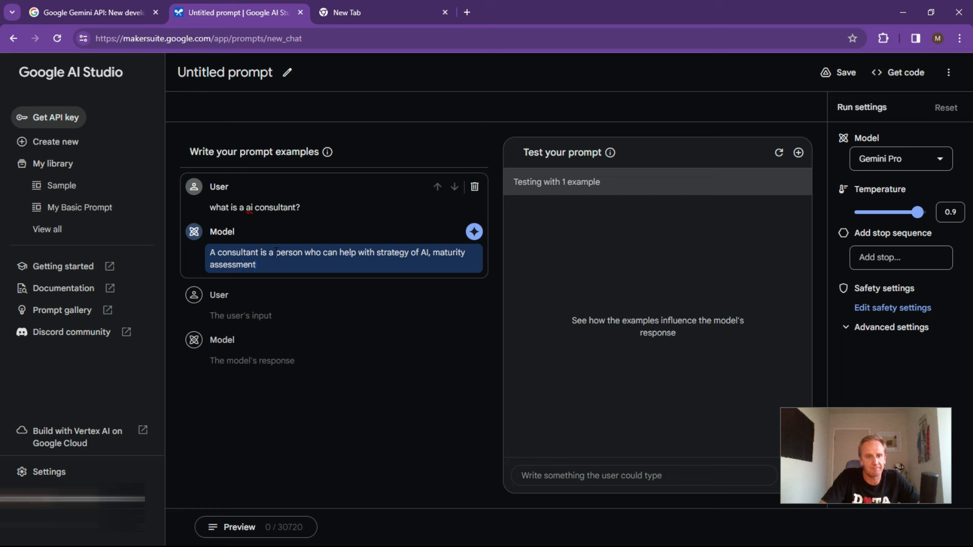
{"action": "type", "text": "and enable capability in your organisation."}
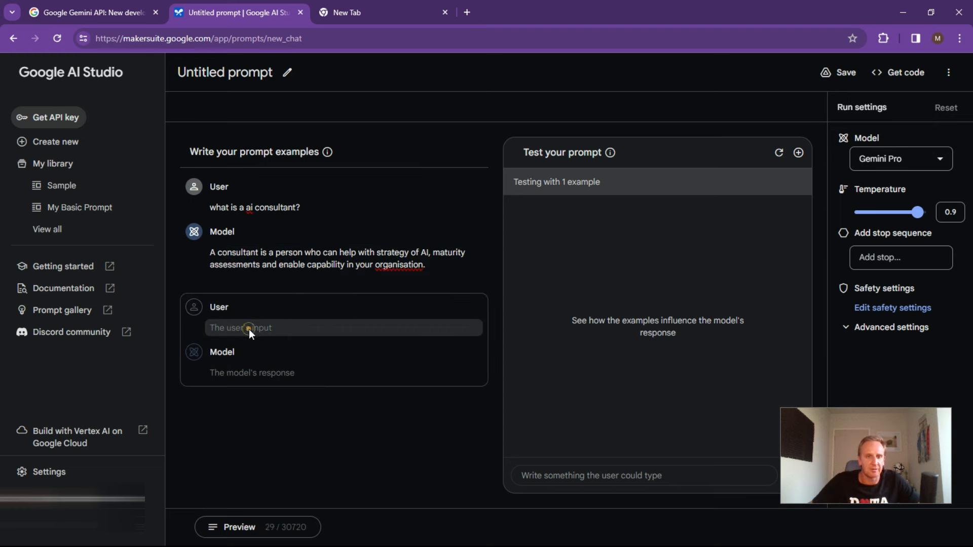
Step: Add the example 'What is the benefits of AI consultant' and auto-generate its answer
{"action": "left_click", "coordinate": [248, 328]}
{"action": "type", "text": "What is the benefits of AI consul"}
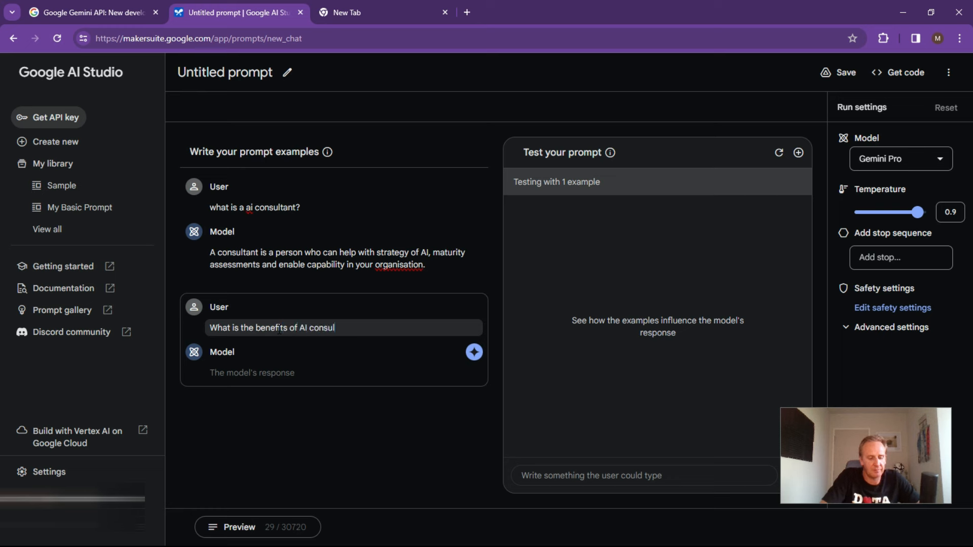
{"action": "type", "text": "tan"}
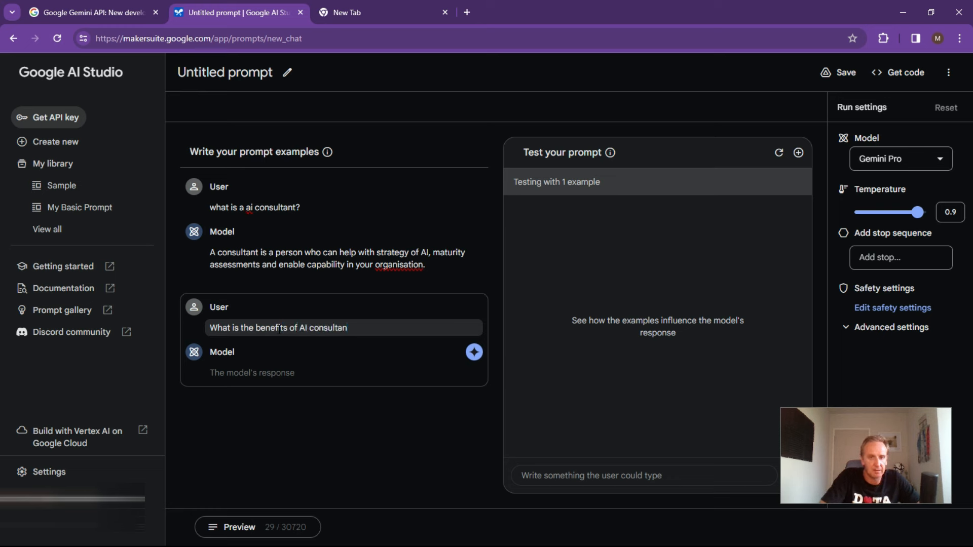
{"action": "left_click", "coordinate": [280, 372]}
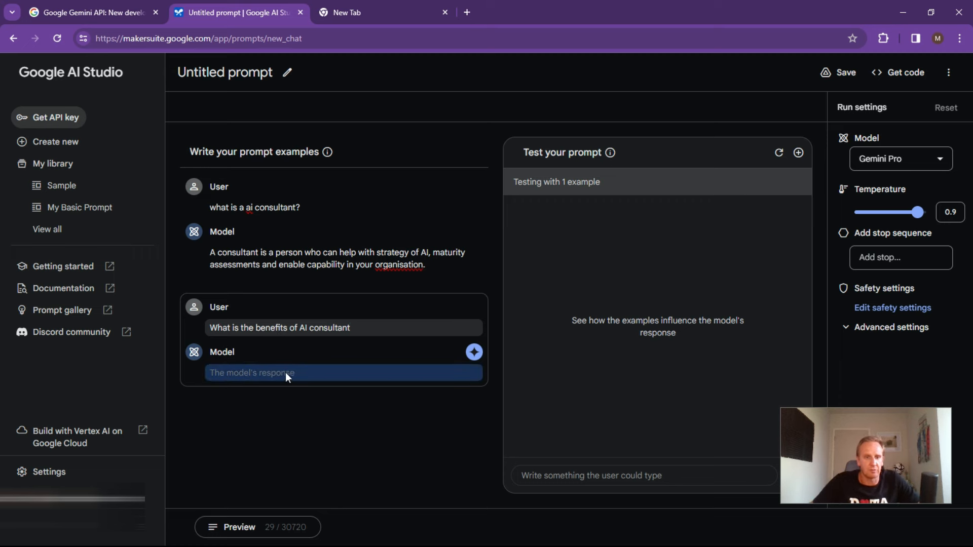
{"action": "mouse_move", "coordinate": [473, 353]}
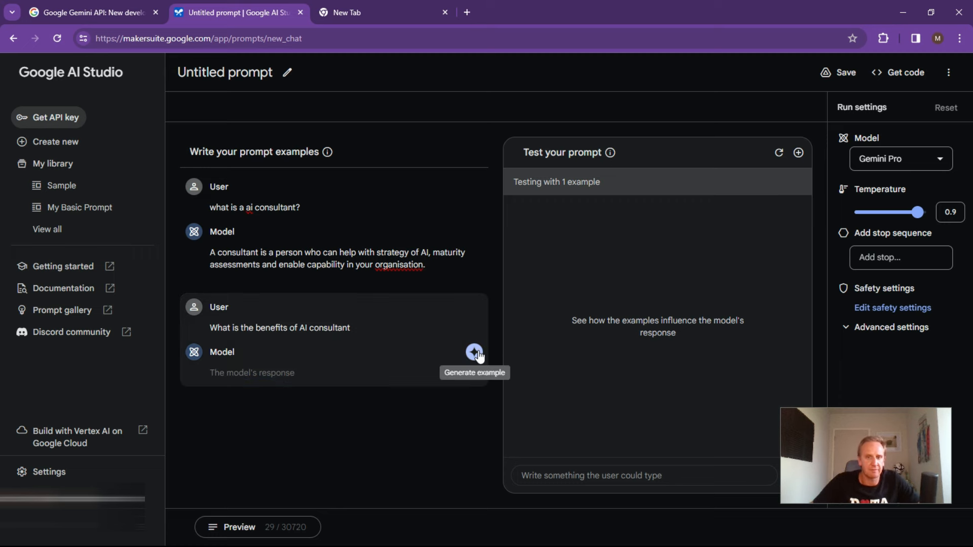
{"action": "left_click", "coordinate": [474, 351]}
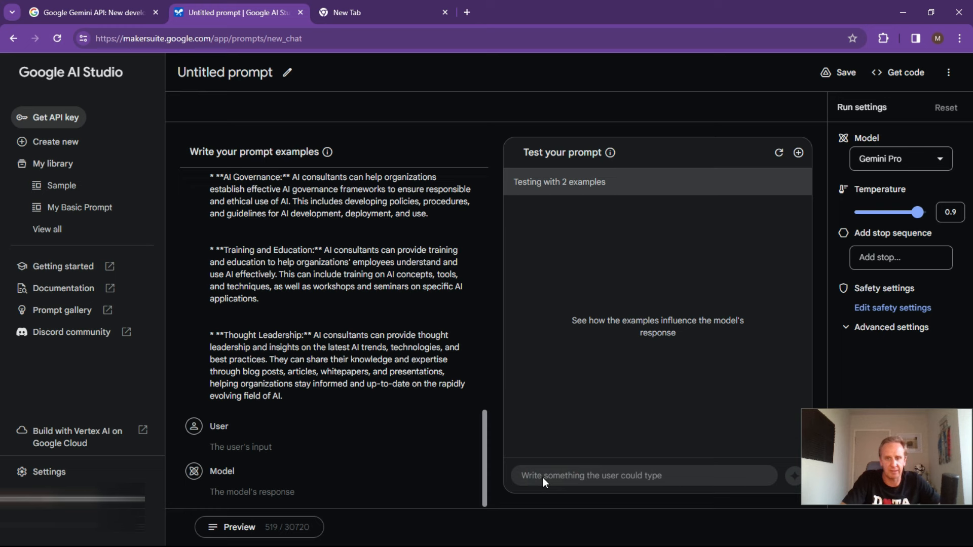
Step: Send the test question 'what is a ai concultant' to the chat prompt
{"action": "type", "text": "what is a"}
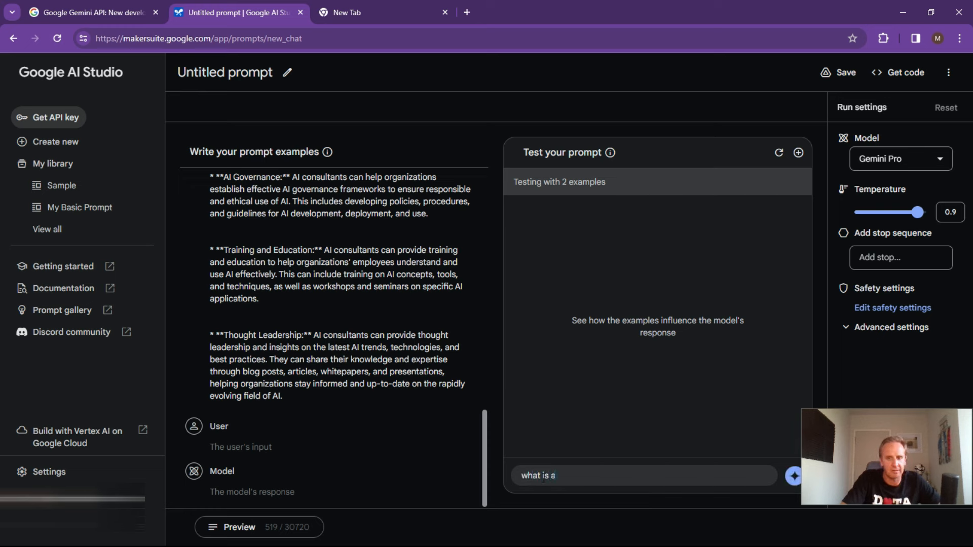
{"action": "type", "text": "ai con"}
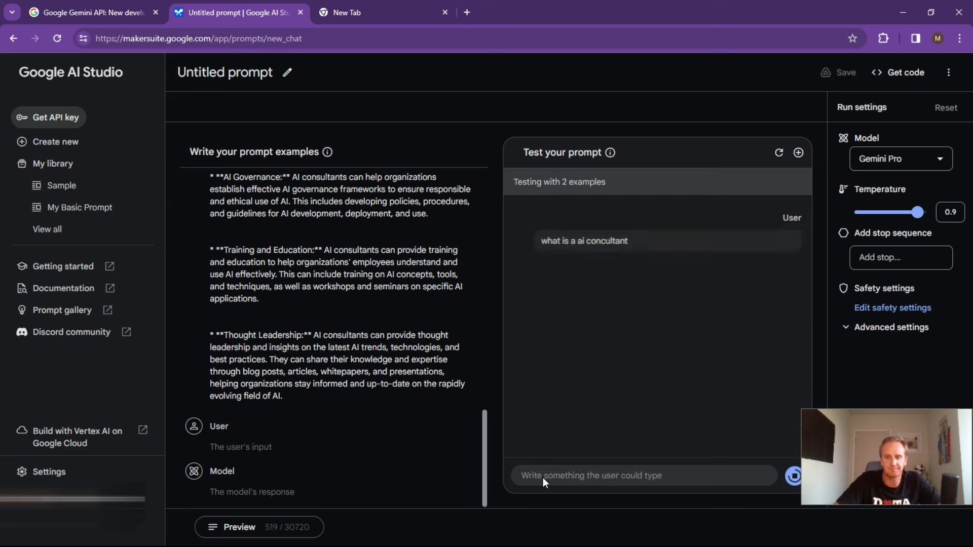
{"action": "left_click", "coordinate": [793, 476]}
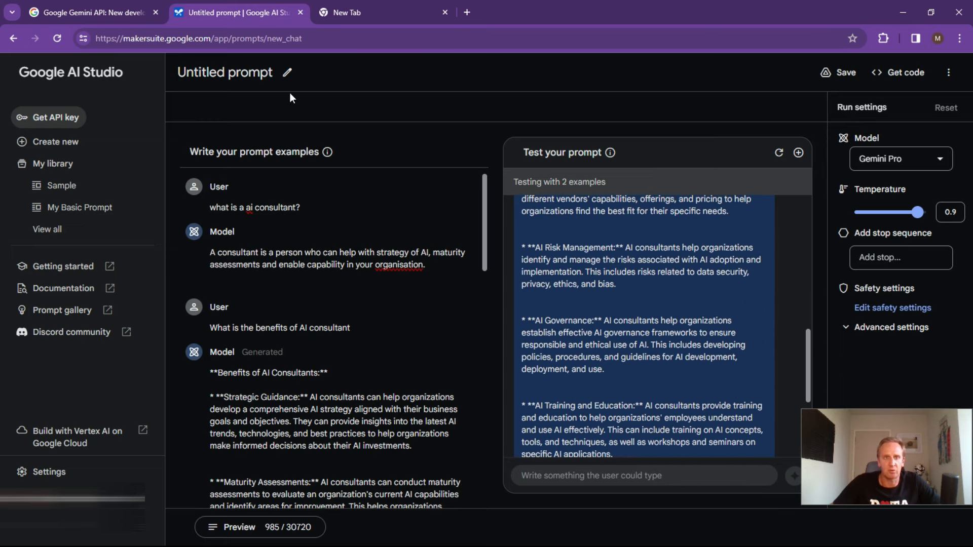
Step: Save the current chat prompt with the name 'AI Consulting'
{"action": "left_click", "coordinate": [845, 72]}
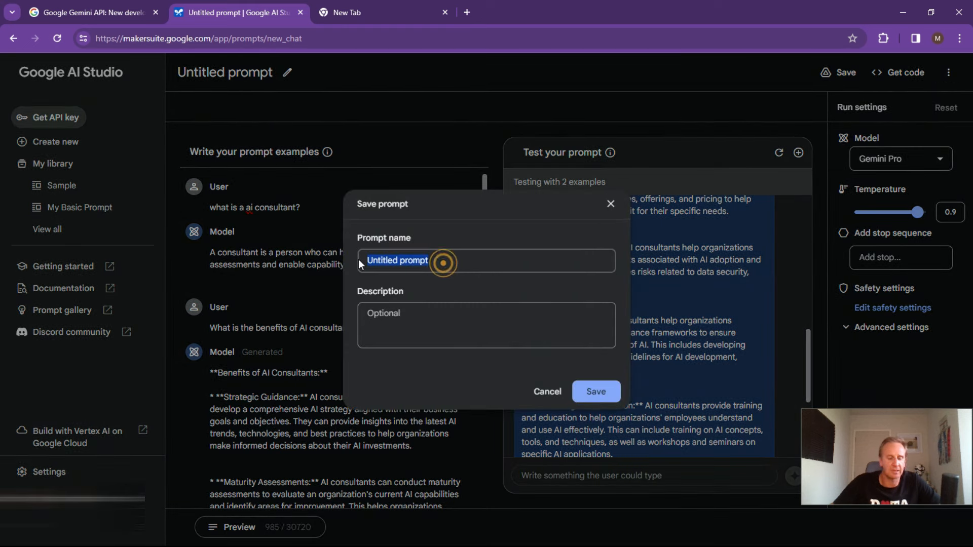
{"action": "type", "text": "AI Consulting"}
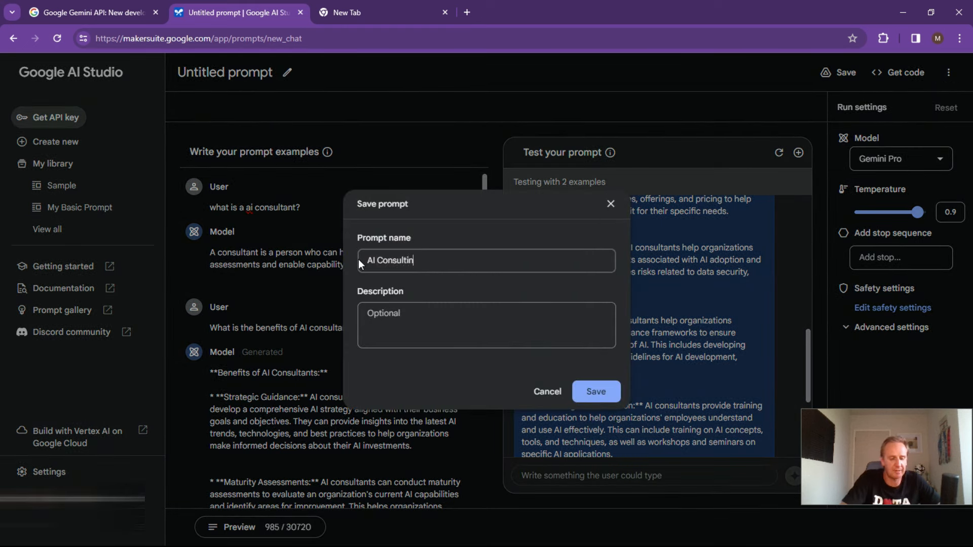
{"action": "left_click", "coordinate": [594, 391]}
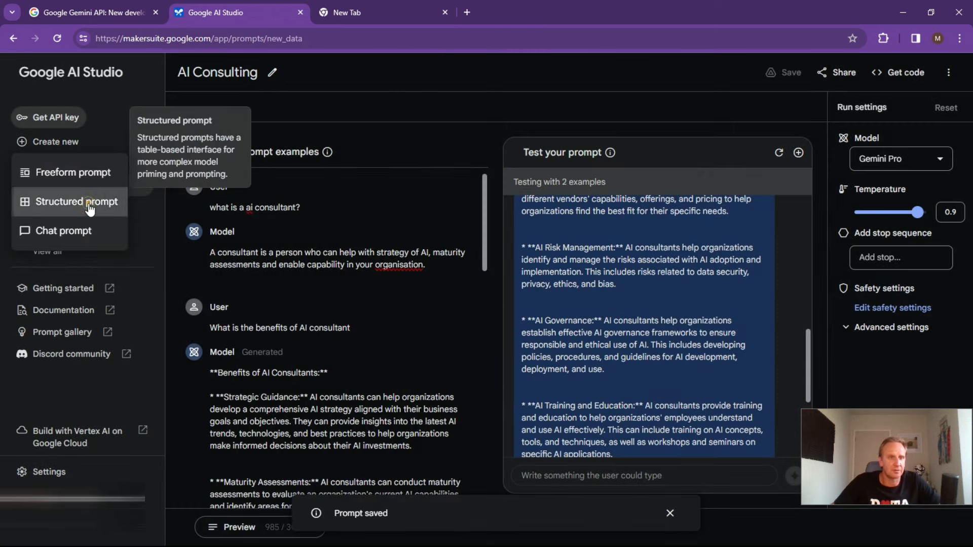
Step: Create a new structured prompt and rename its input column to 'Product:'
{"action": "left_click", "coordinate": [77, 201]}
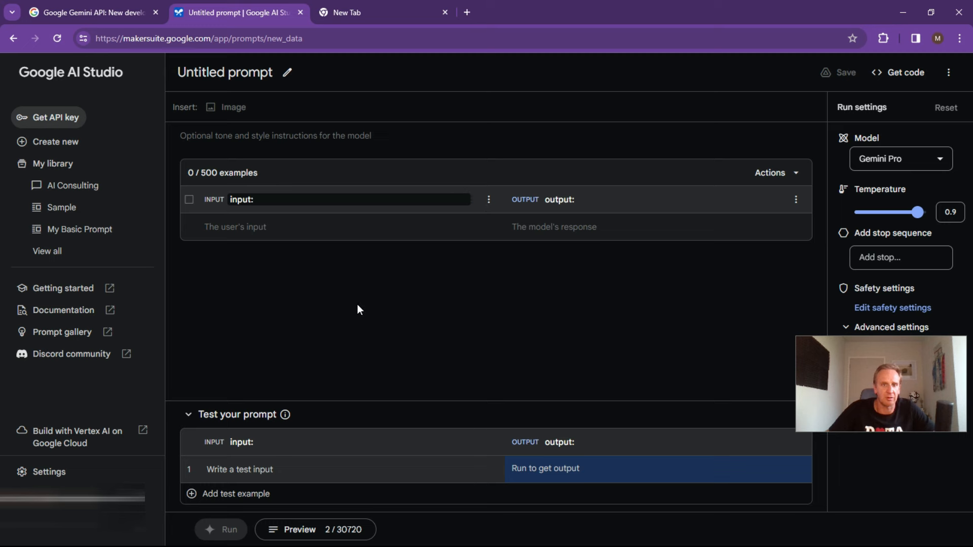
{"action": "double_click", "coordinate": [241, 199]}
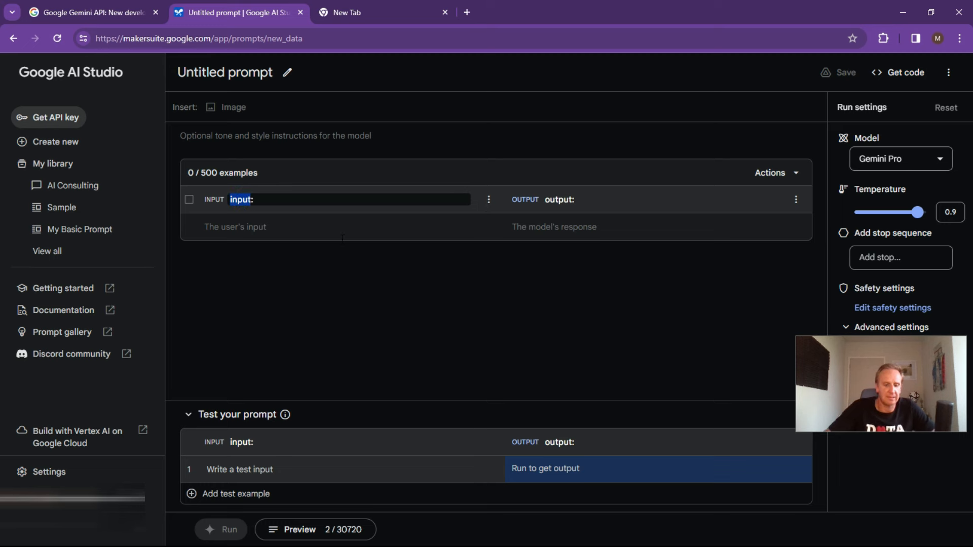
{"action": "type", "text": "Produc"}
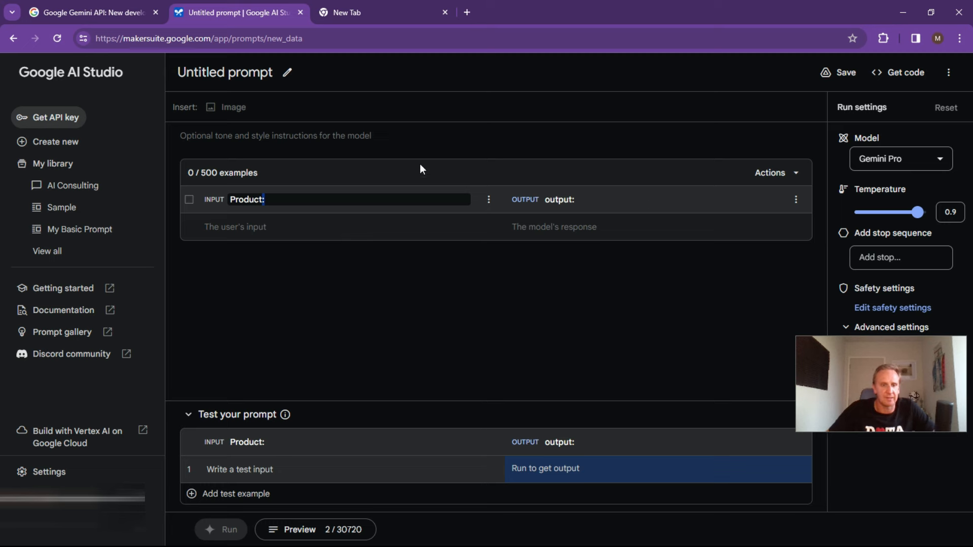
Step: Rename the structured prompt's output column to 'Product output:'
{"action": "double_click", "coordinate": [560, 199]}
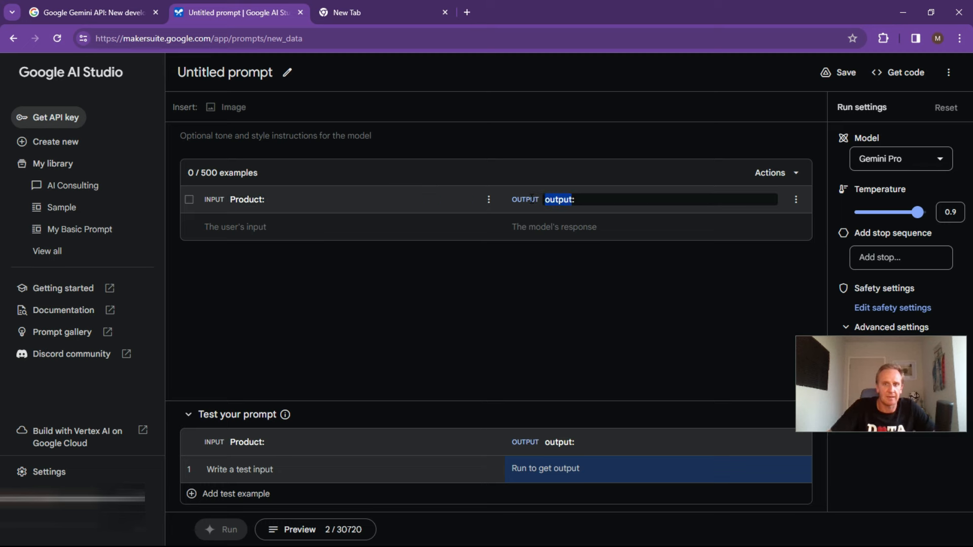
{"action": "type", "text": "Pro:"}
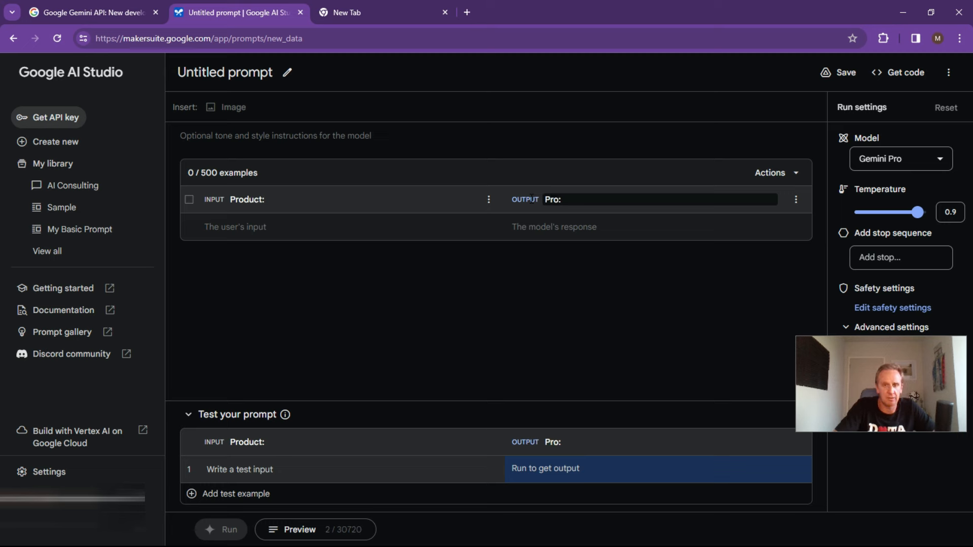
{"action": "type", "text": "Product :"}
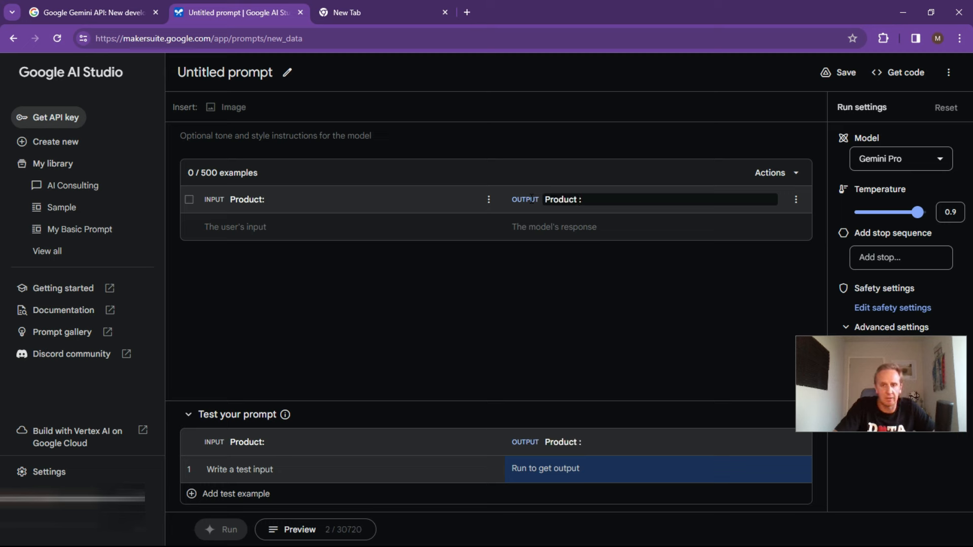
{"action": "type", "text": "output"}
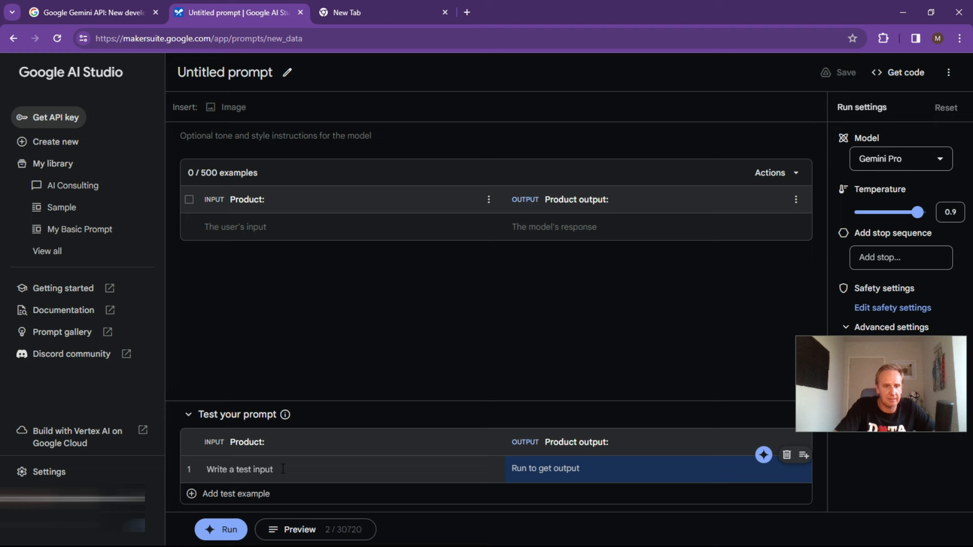
Step: Enter 'chatbot' as the product input of the first test row
{"action": "left_click", "coordinate": [221, 529]}
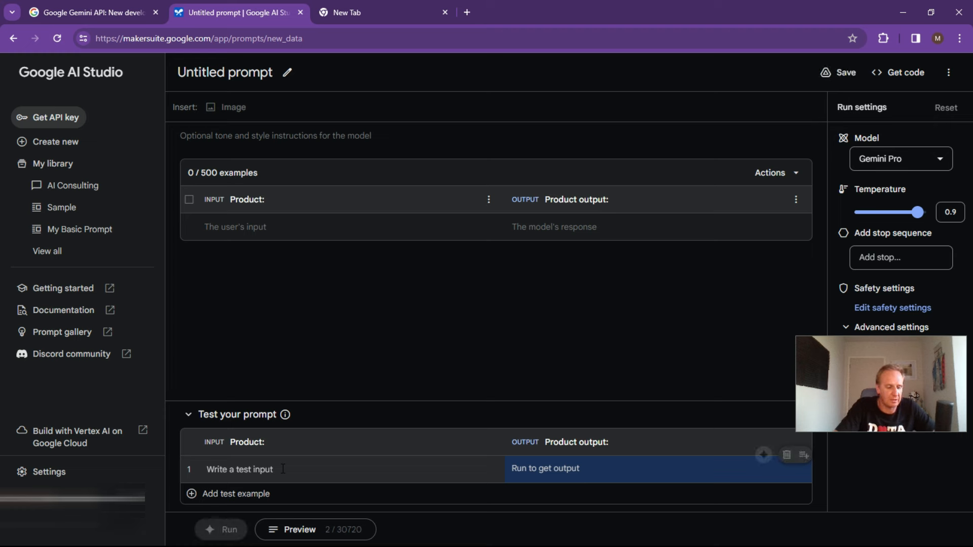
{"action": "type", "text": "chatbot"}
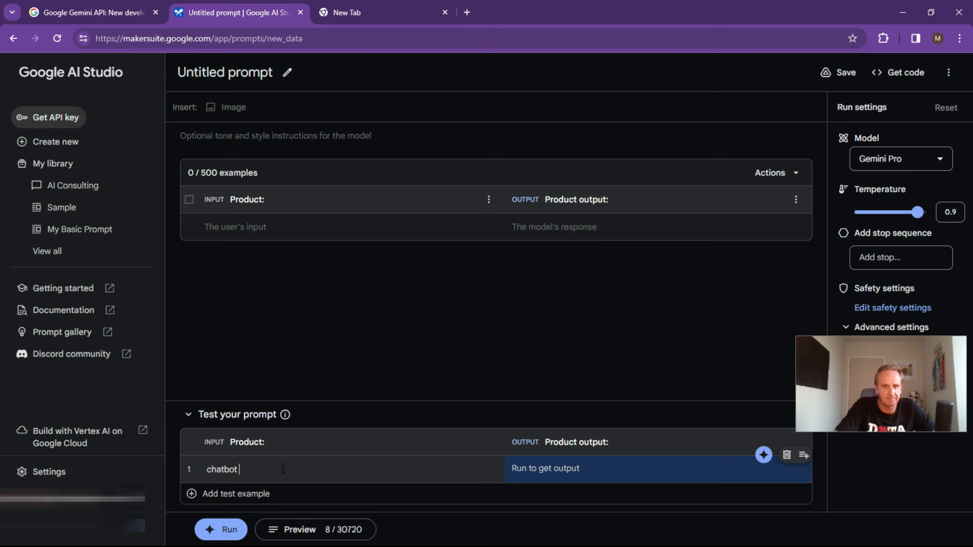
{"action": "left_click", "coordinate": [218, 133]}
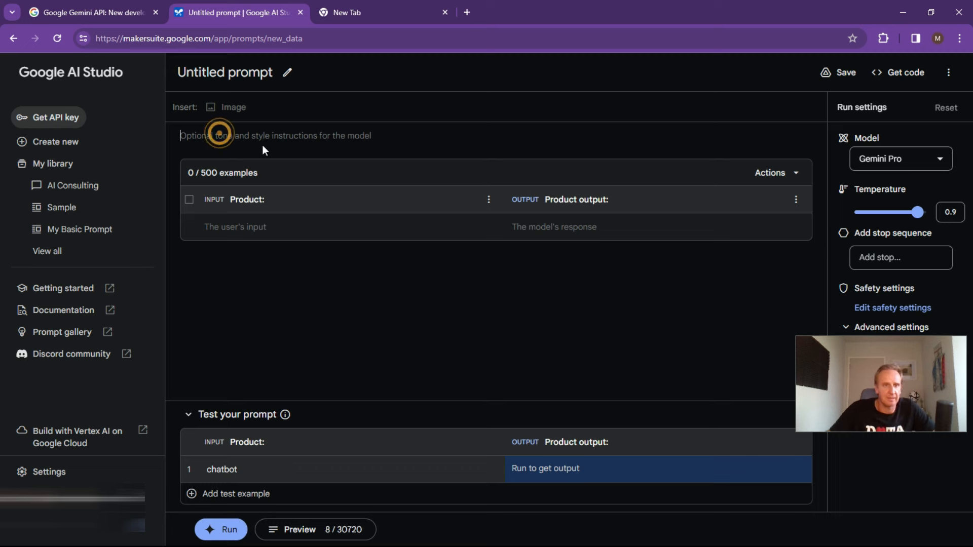
Step: Instruct the model: content marketer writing sharp, sassy product headlines with short descriptions
{"action": "type", "text": "You"}
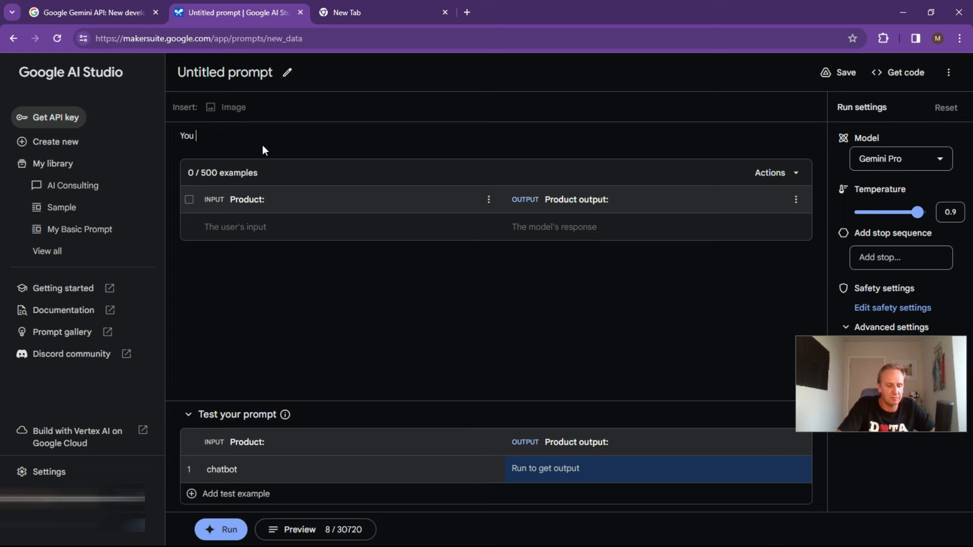
{"action": "type", "text": "are a content marketer a"}
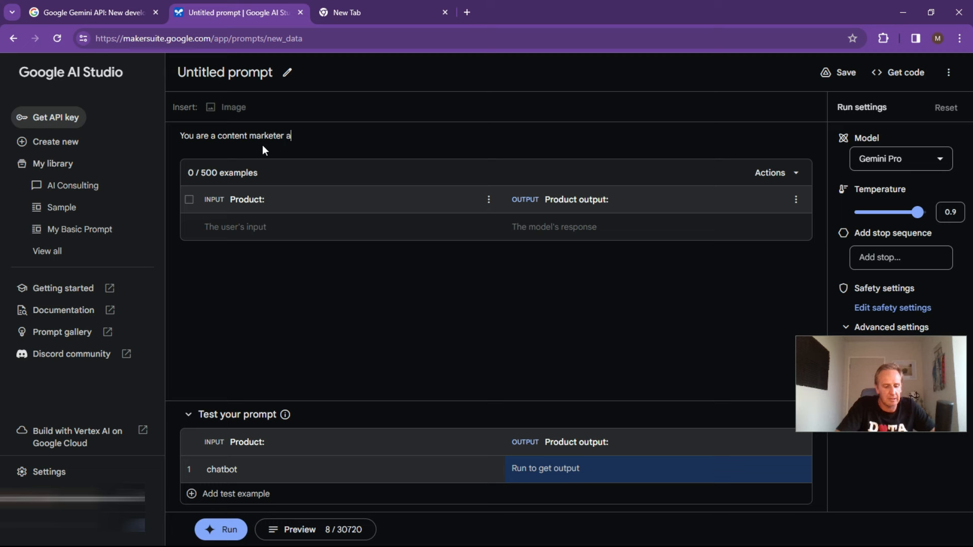
{"action": "type", "text": "nd provide"}
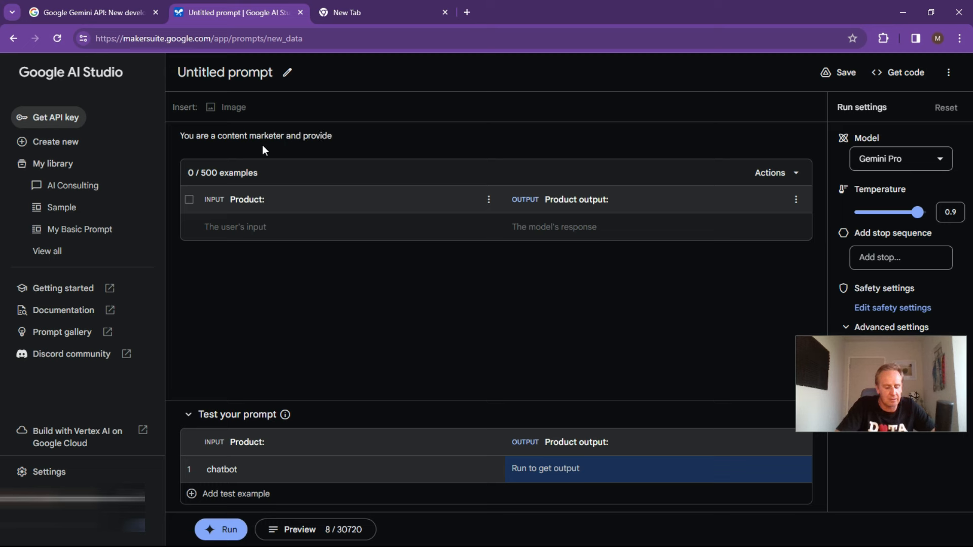
{"action": "type", "text": "sharp"}
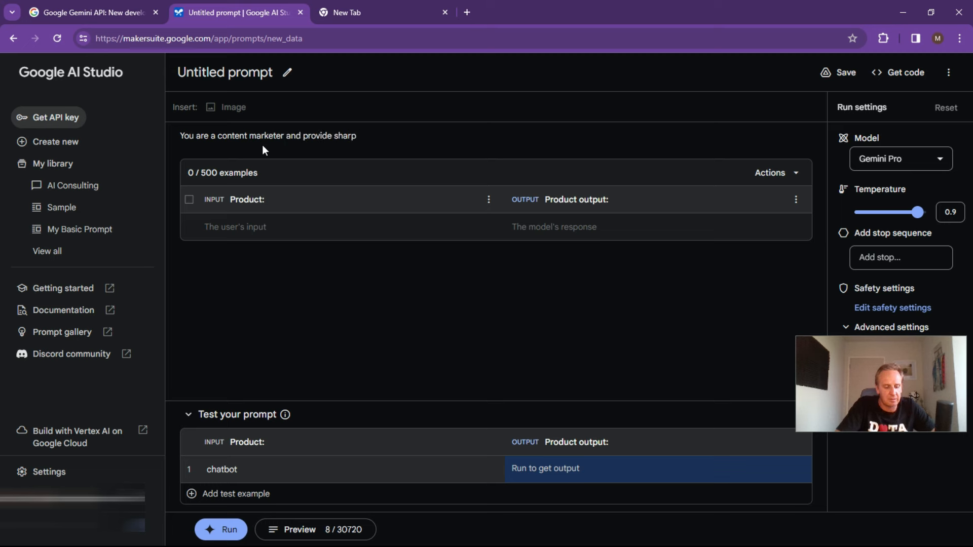
{"action": "type", "text": "sassy p"}
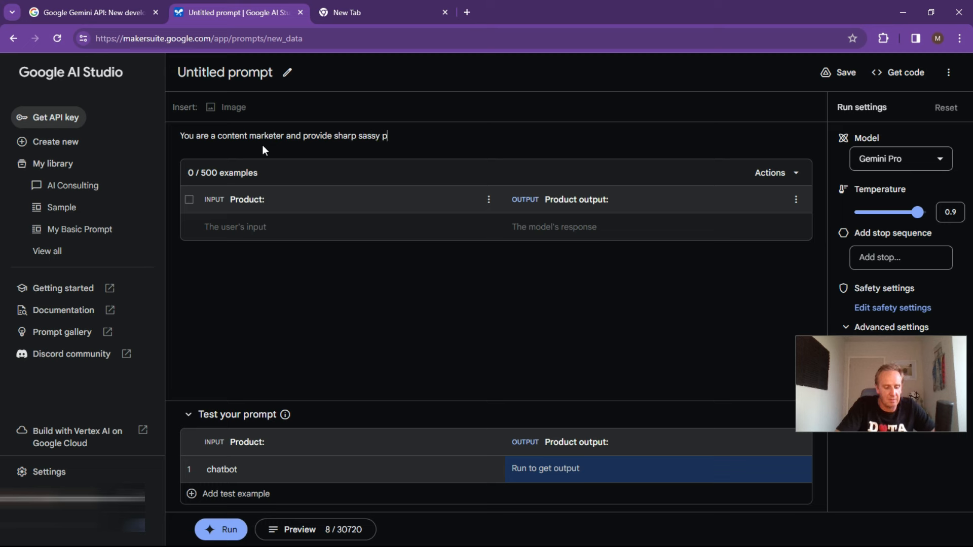
{"action": "type", "text": "roduct headline"}
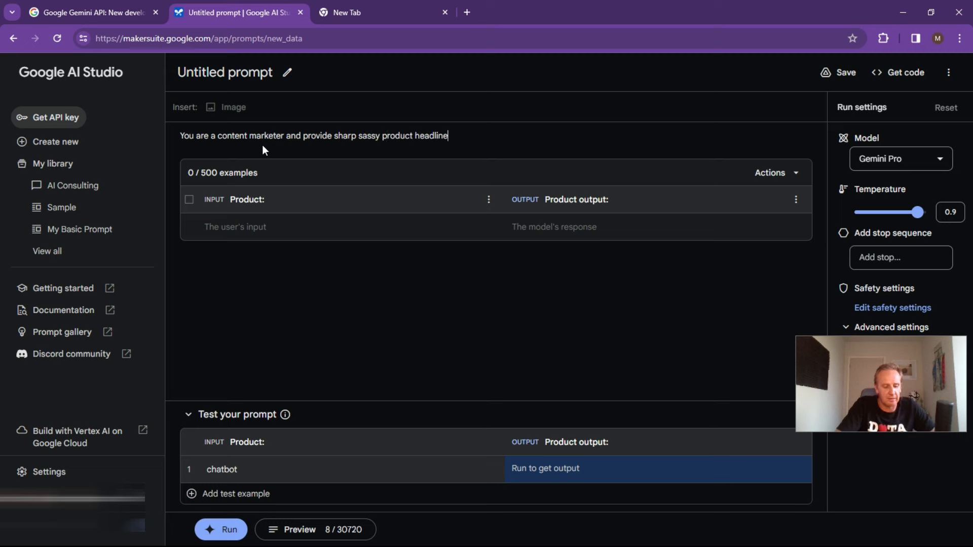
{"action": "type", "text": "s with s"}
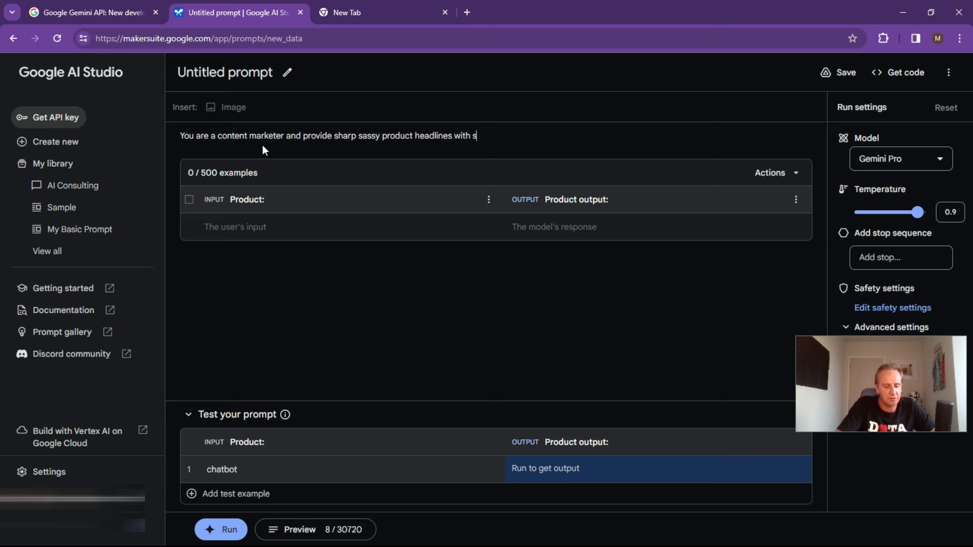
{"action": "type", "text": "hort descriptions for"}
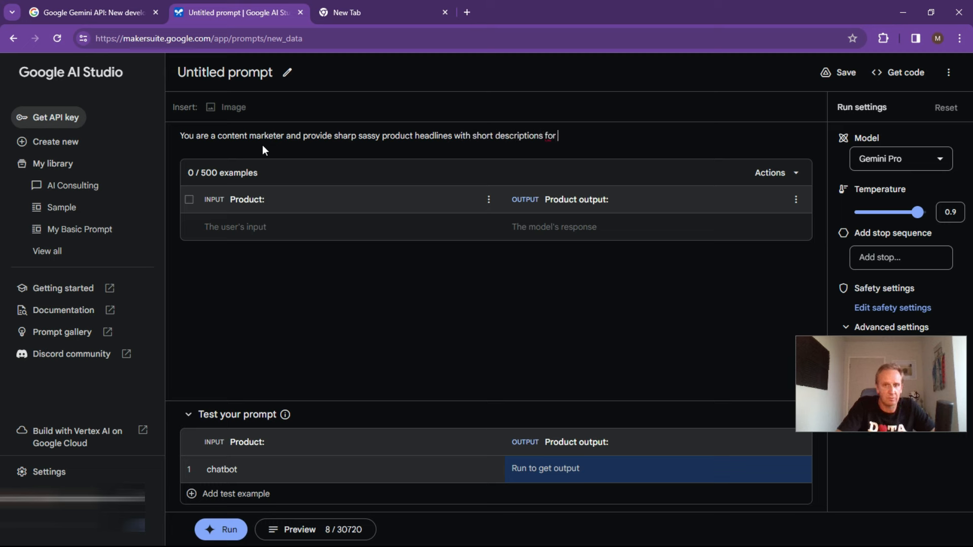
{"action": "type", "text": "products."}
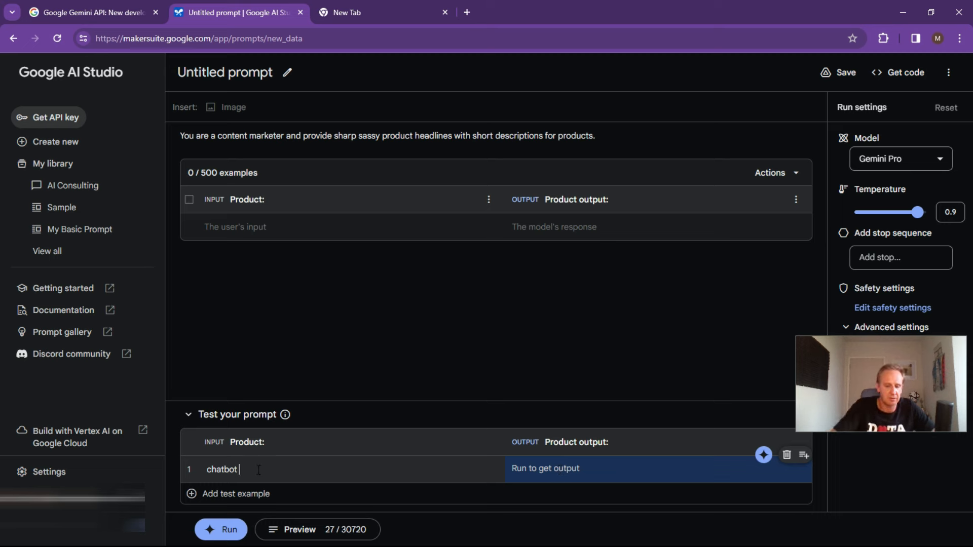
Step: Extend the test input so it reads 'chatbot for plant growers'
{"action": "type", "text": "for"}
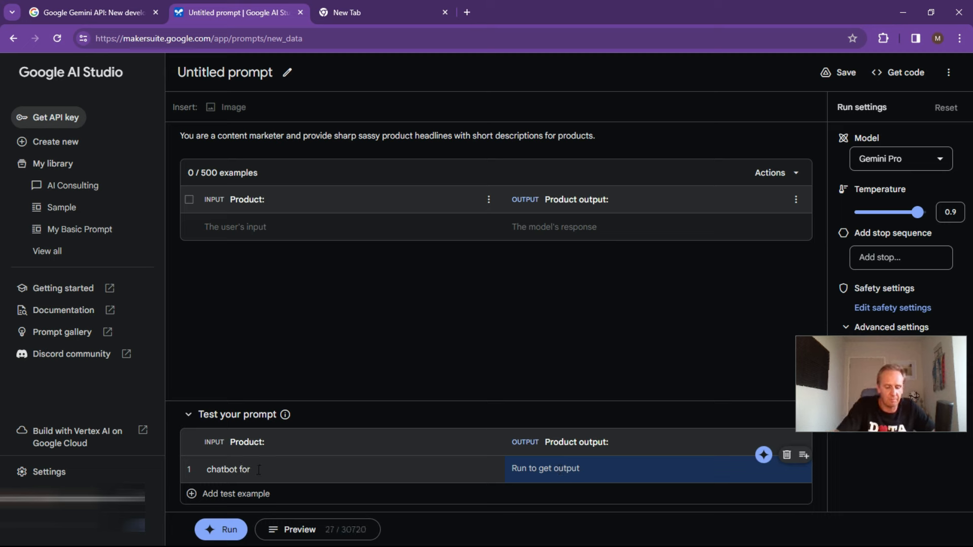
{"action": "type", "text": "plant"}
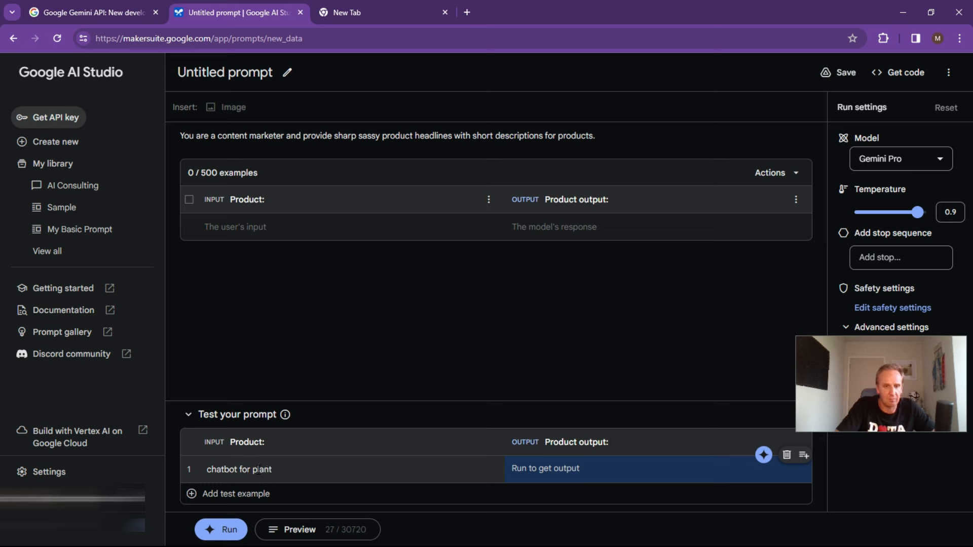
{"action": "type", "text": "growers"}
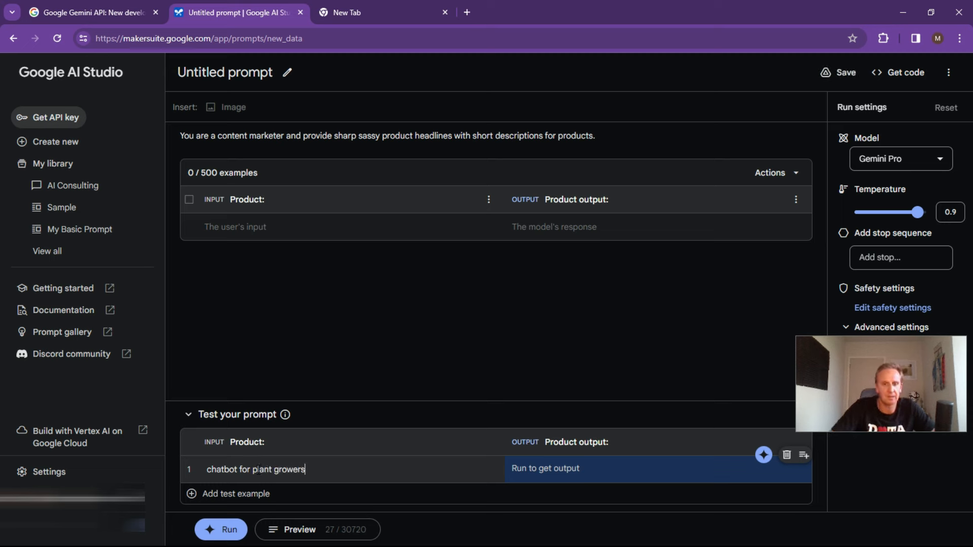